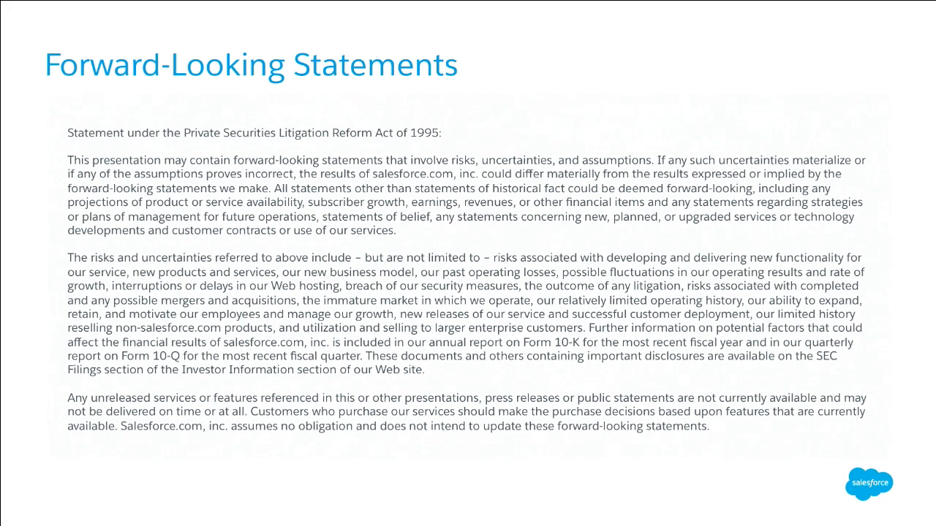
Advance the Keynote slideshow to the 'The App - MEAN' architecture slide
key(Right)
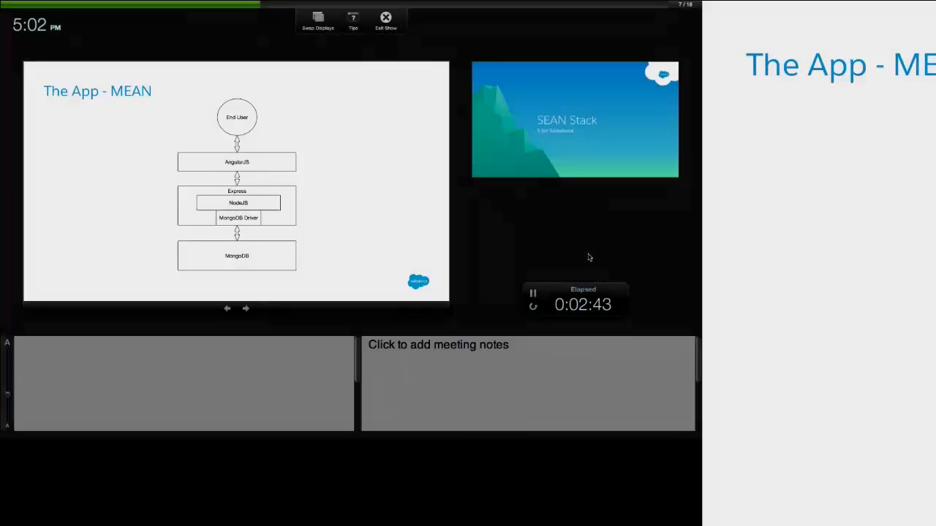
From the mean-contactlist GitHub page, enter meanstack-contacts.herokuapp.com in a new browser tab
click(386, 18)
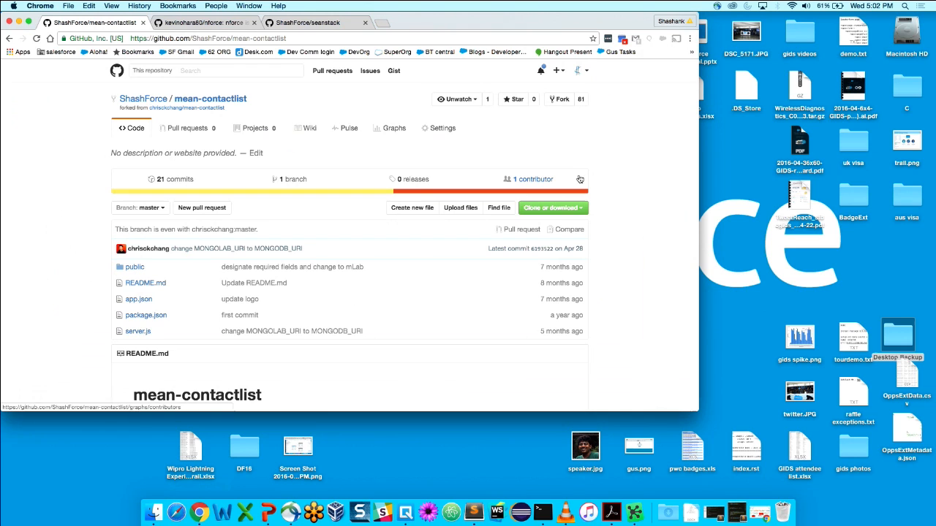
mouse_move(696, 409)
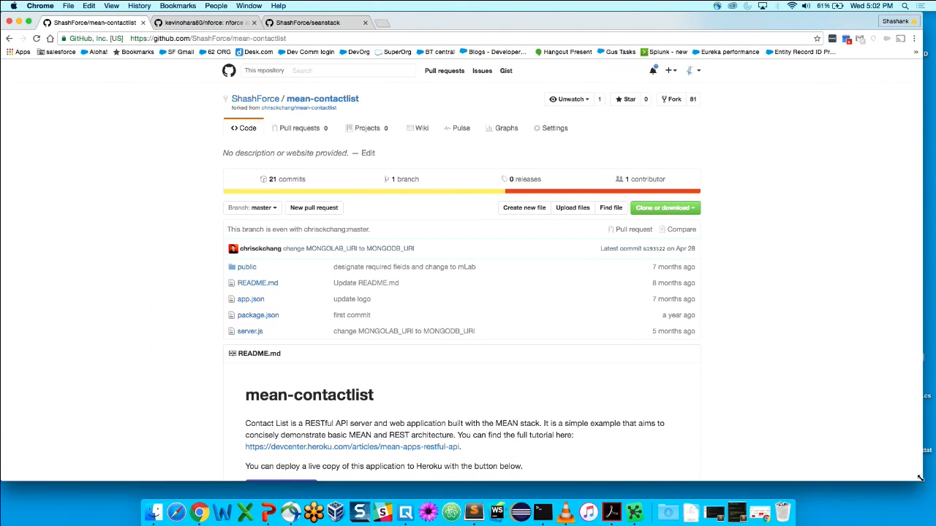
click(488, 22)
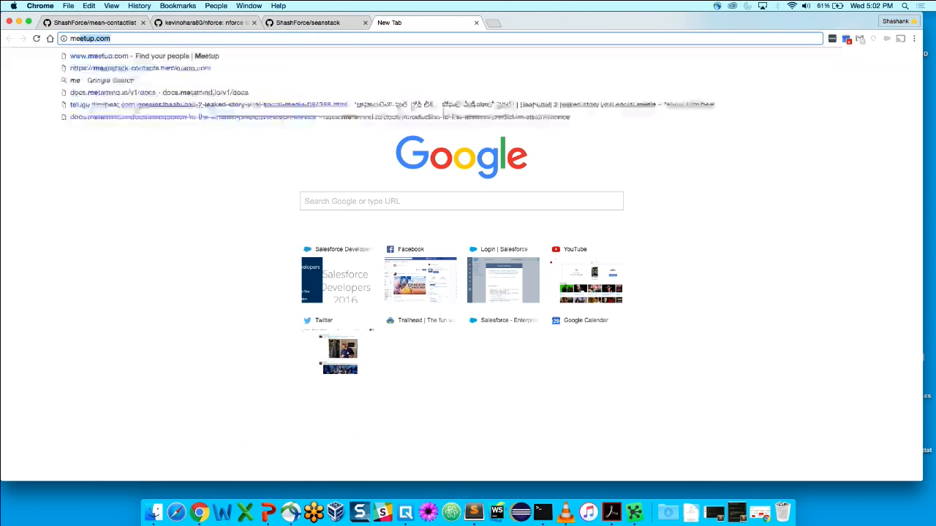
text(meanstack-contacts.herokuapp.com)
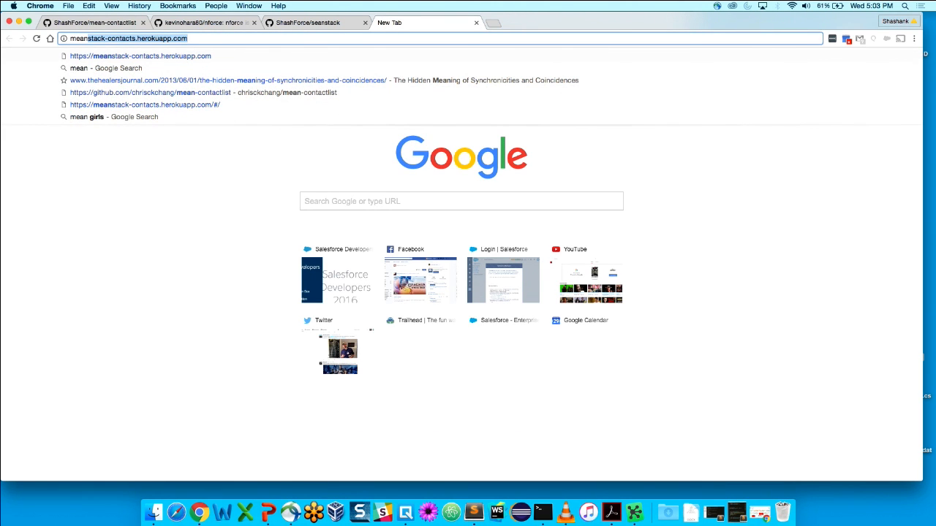
Load the live contact-list app and view both contacts' detail pages, returning to the list
key(Return)
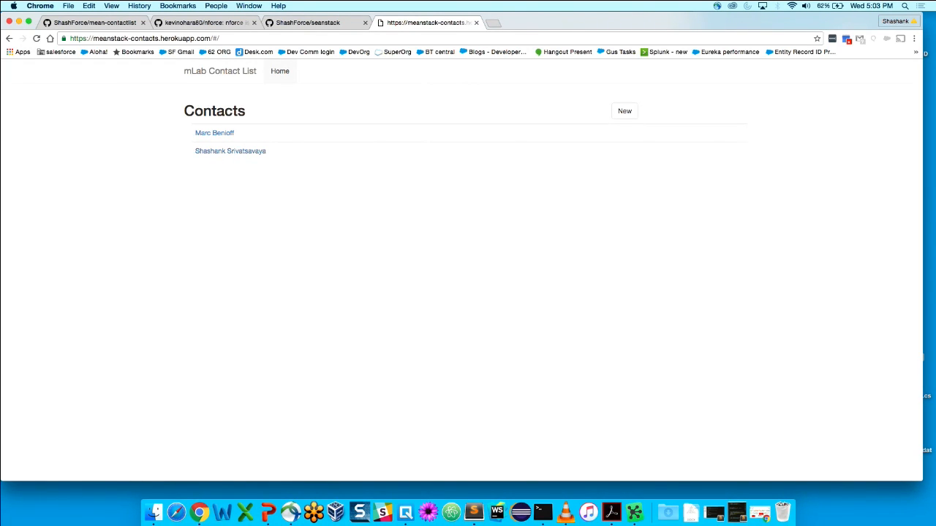
mouse_move(231, 151)
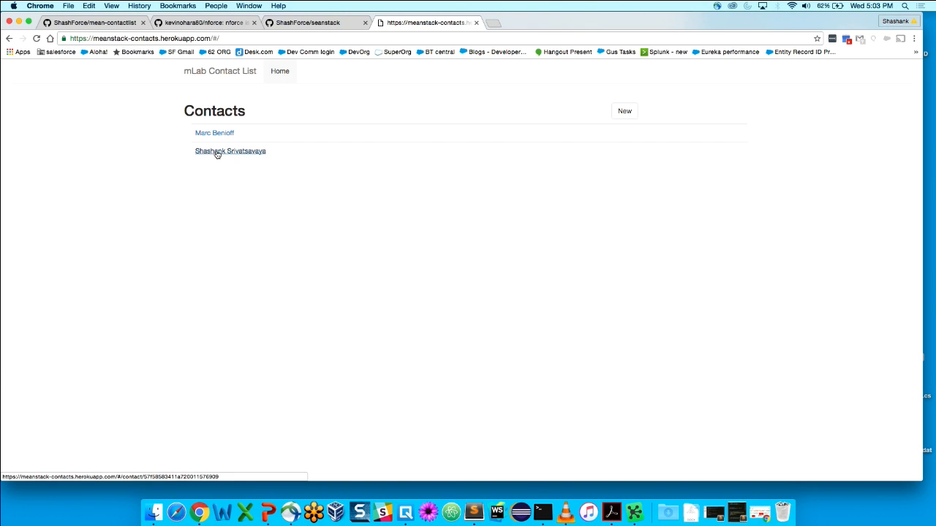
click(232, 150)
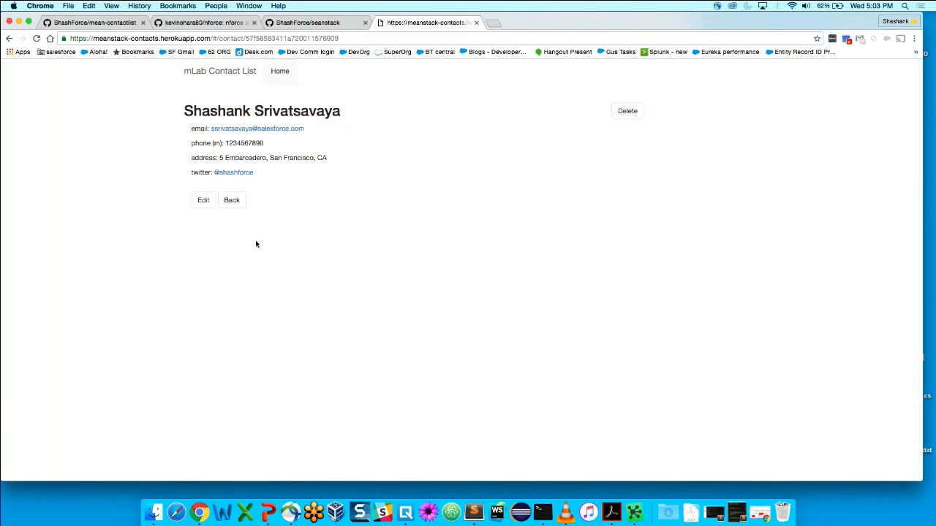
click(231, 198)
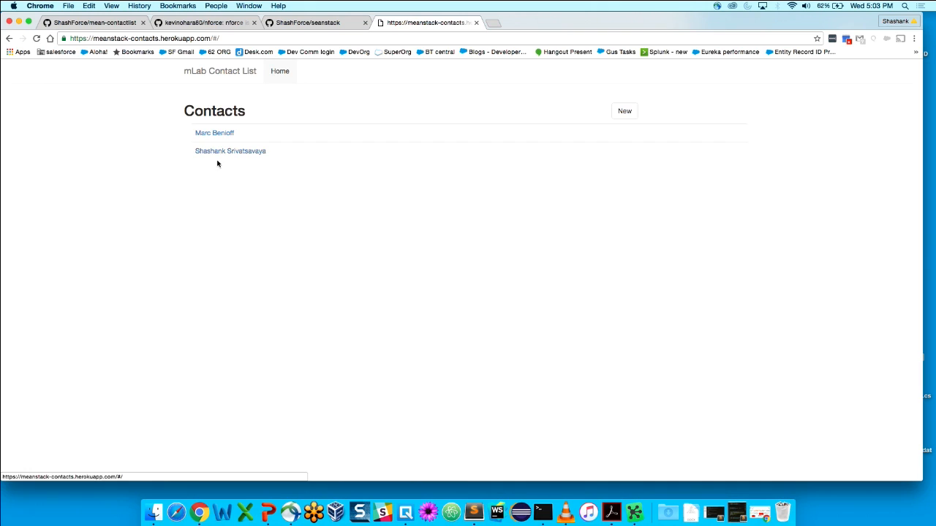
click(213, 132)
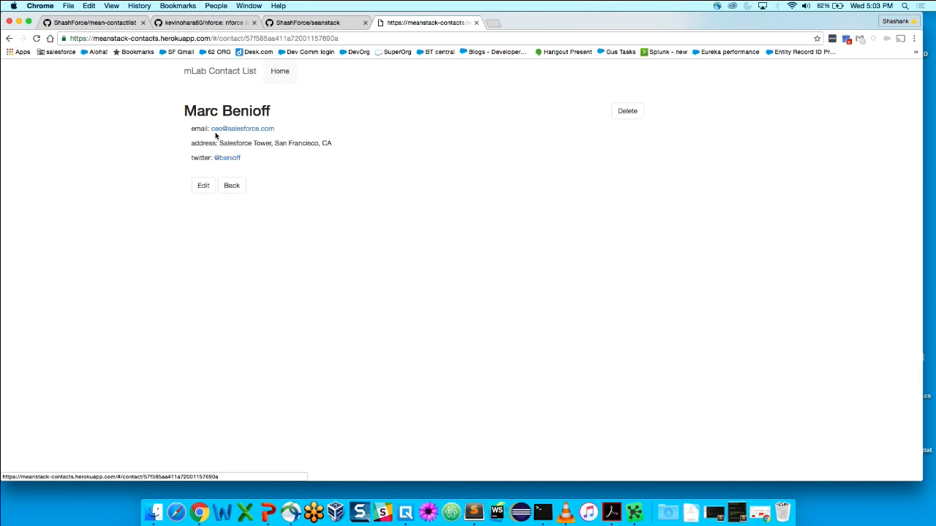
click(231, 184)
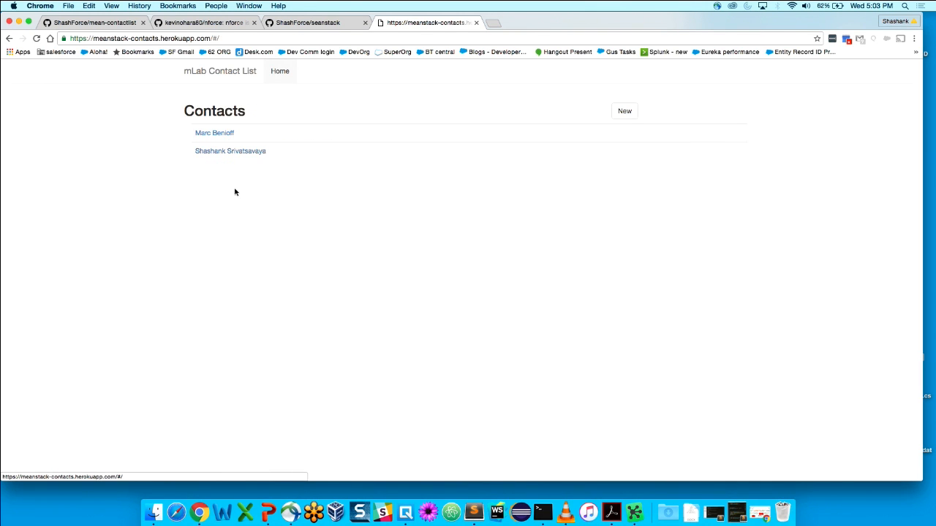
mouse_move(347, 237)
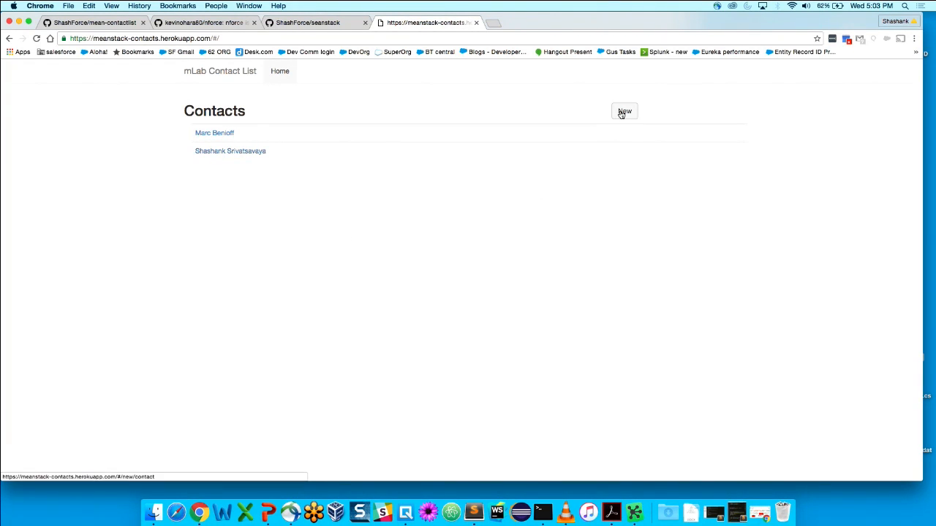
View the new-contact form and leave it without saving
click(624, 111)
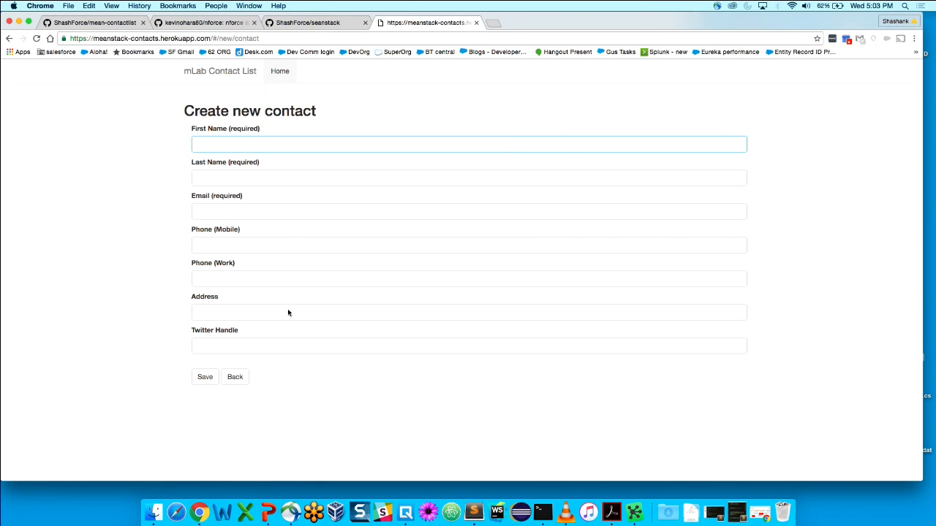
click(234, 378)
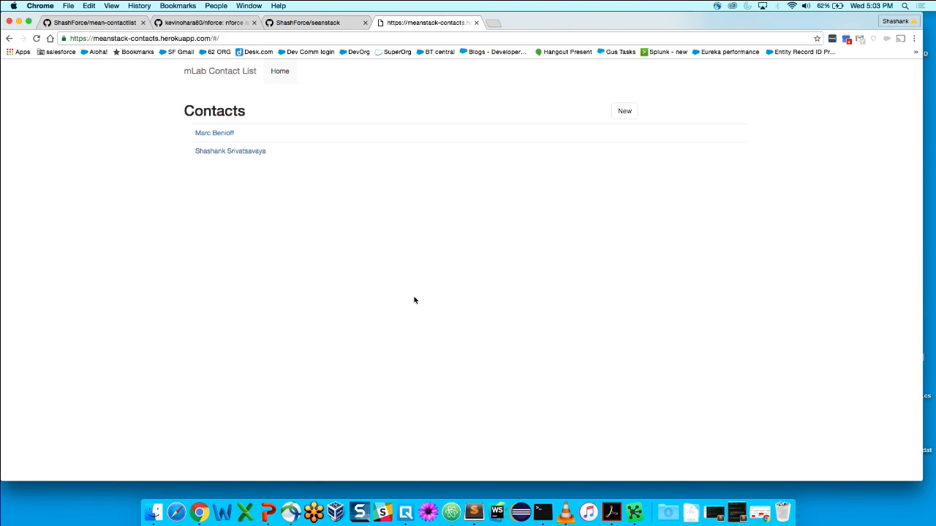
mouse_move(734, 308)
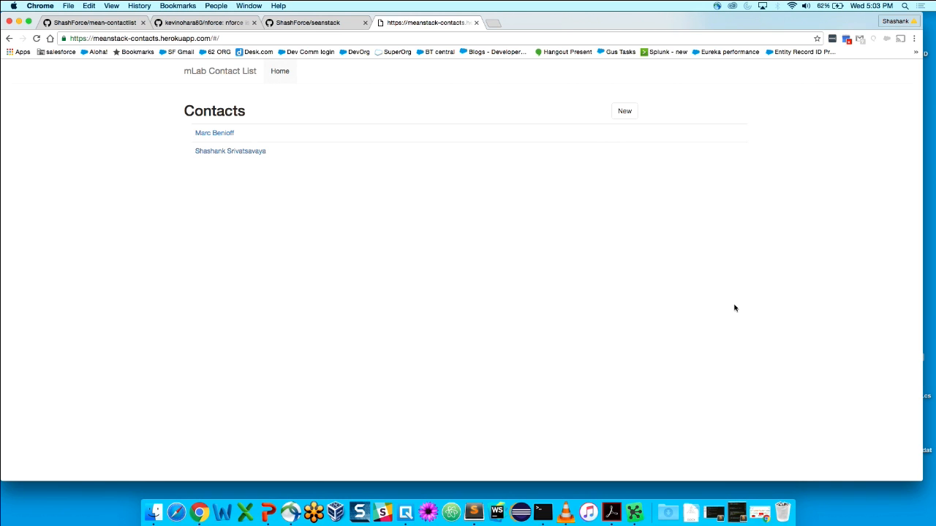
mouse_move(737, 512)
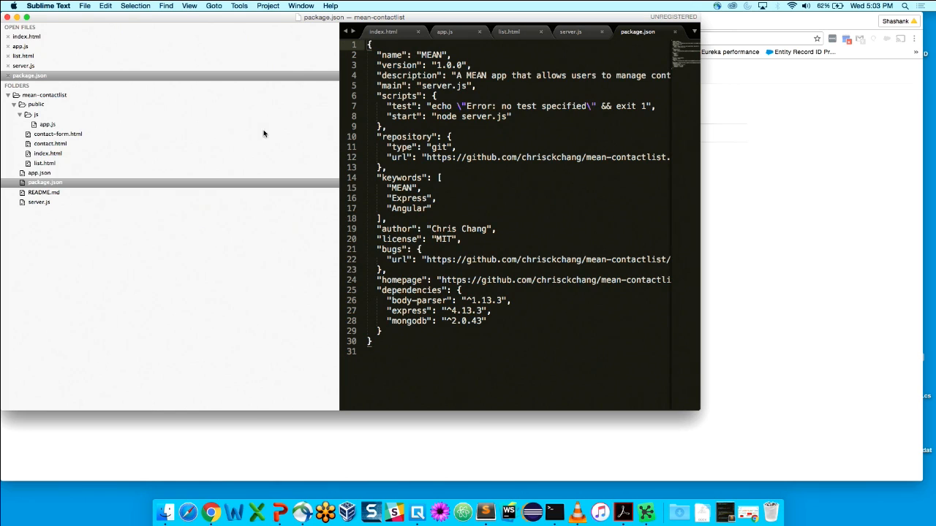
Collapse and re-expand the public and js folders, then show index.html from the project
click(21, 114)
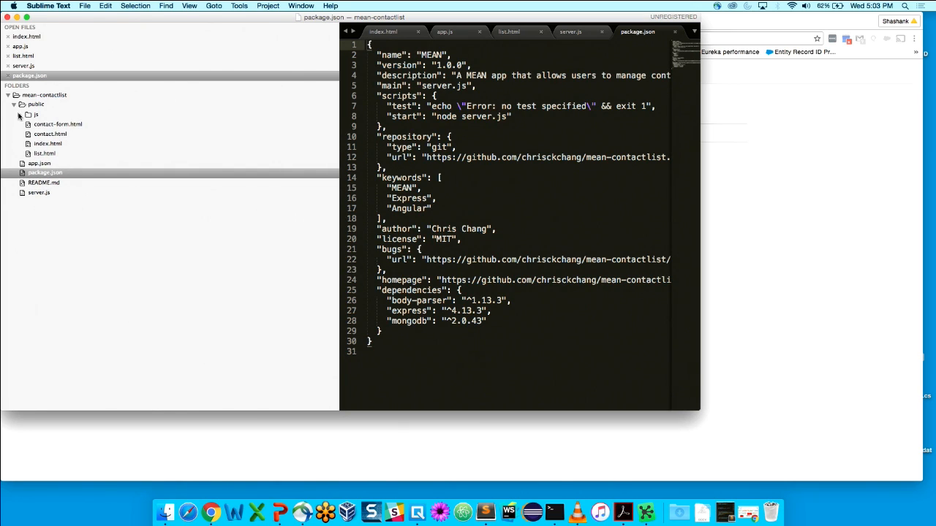
click(13, 103)
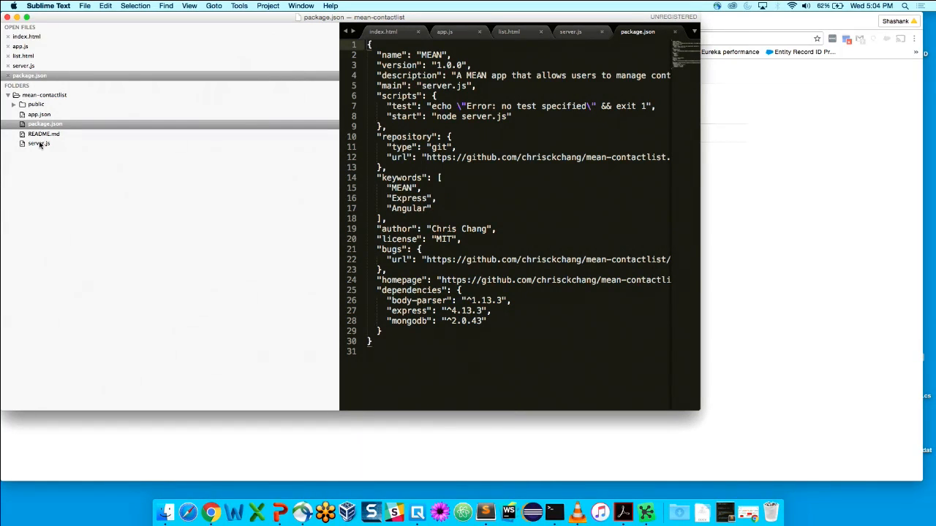
click(35, 103)
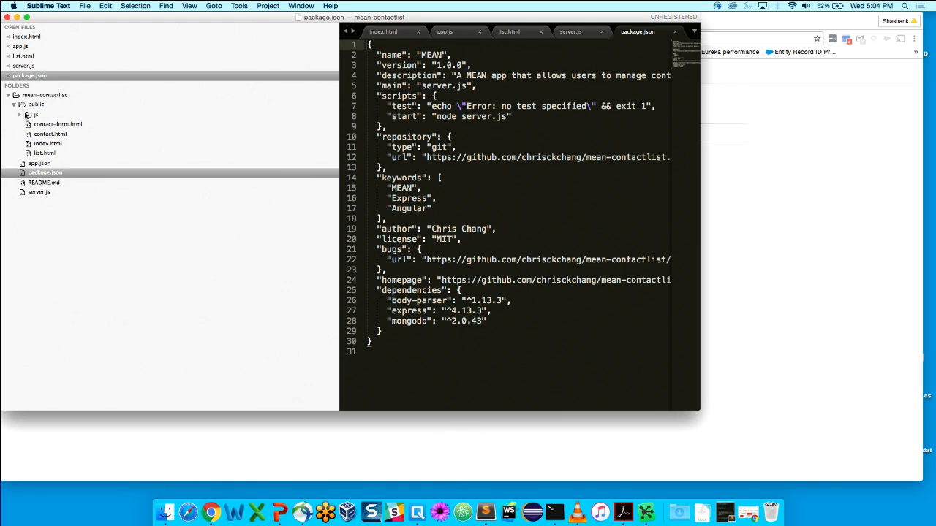
click(35, 114)
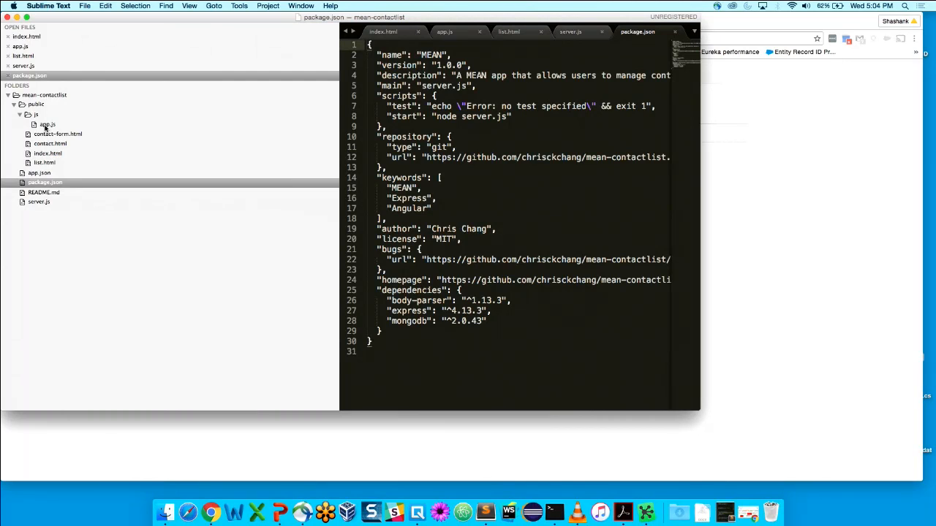
mouse_move(47, 151)
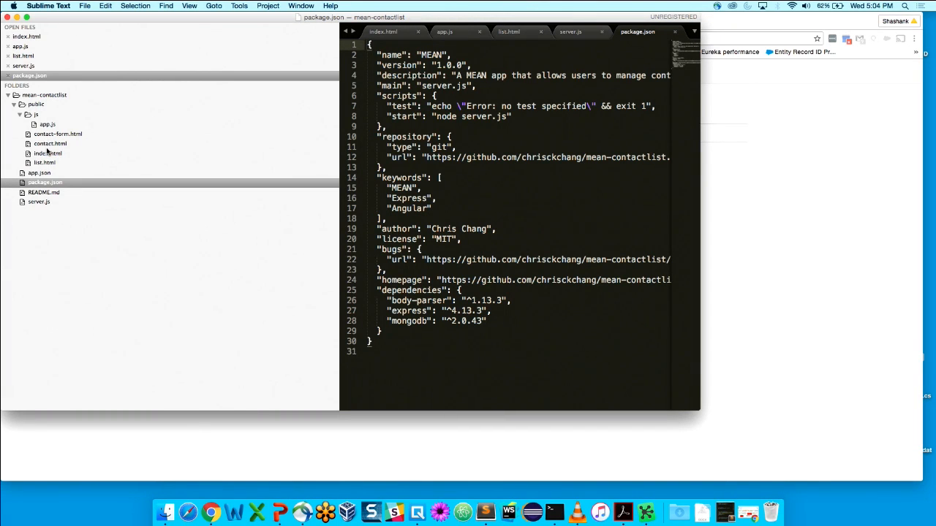
click(383, 32)
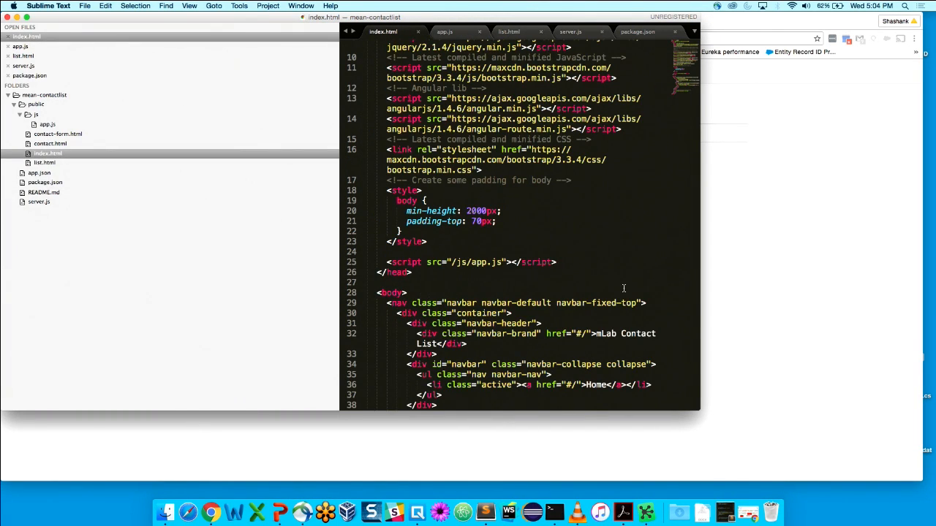
Review index.html's script links and app.js's '/' route setup, ending on list.html's contacts table
scroll(down, 3)
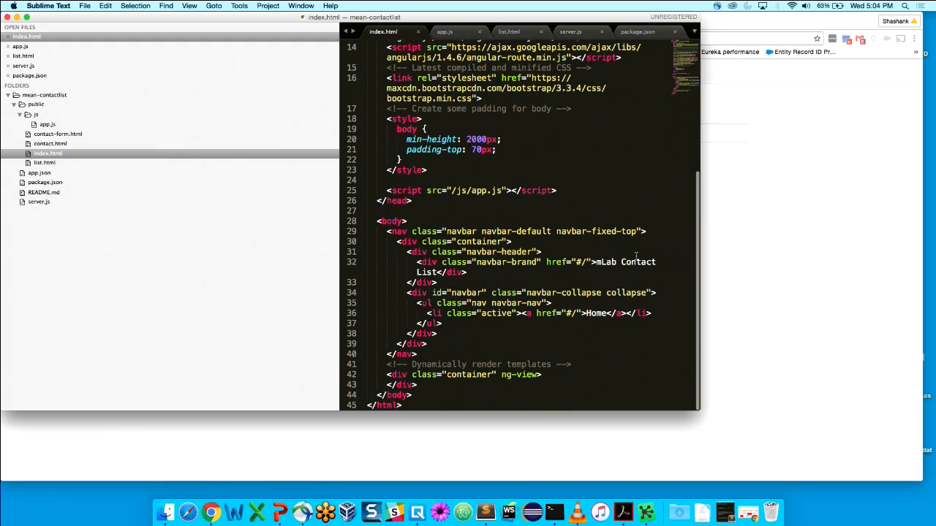
click(422, 385)
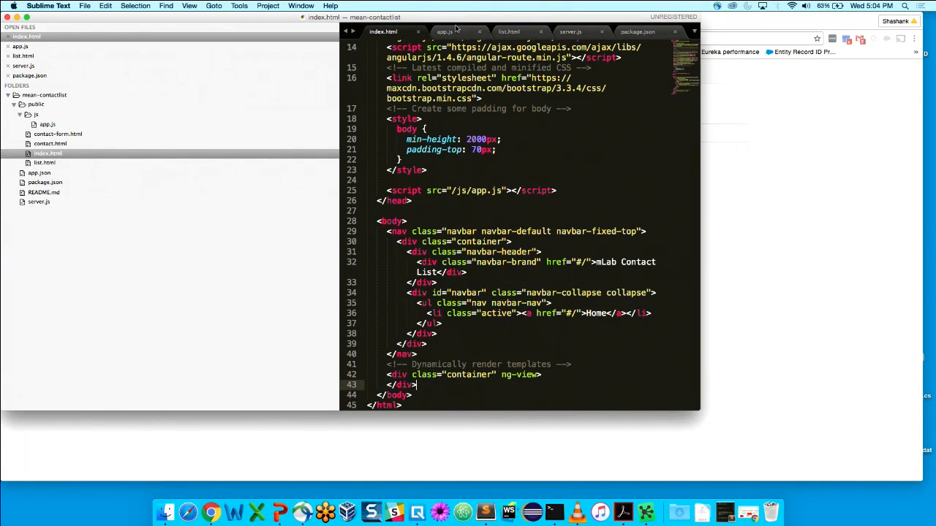
mouse_move(446, 33)
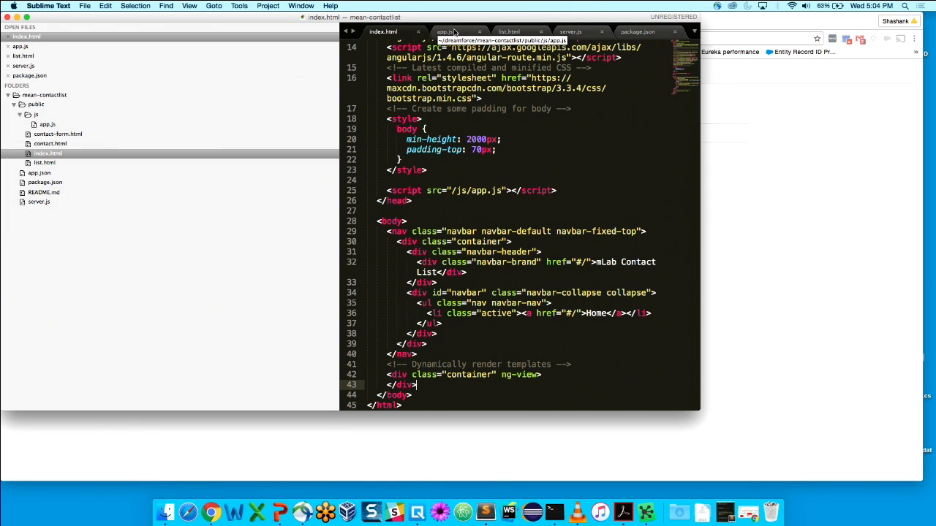
click(444, 32)
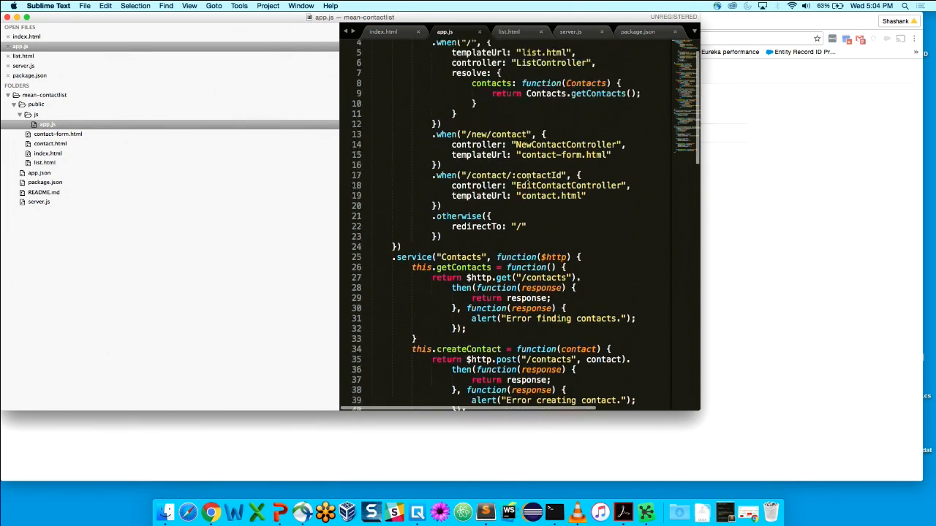
scroll(up, 3)
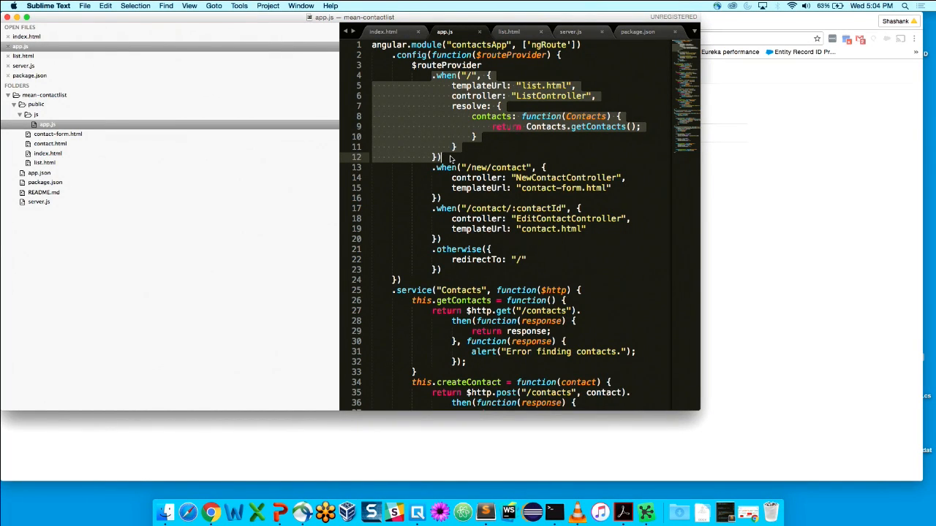
mouse_move(551, 135)
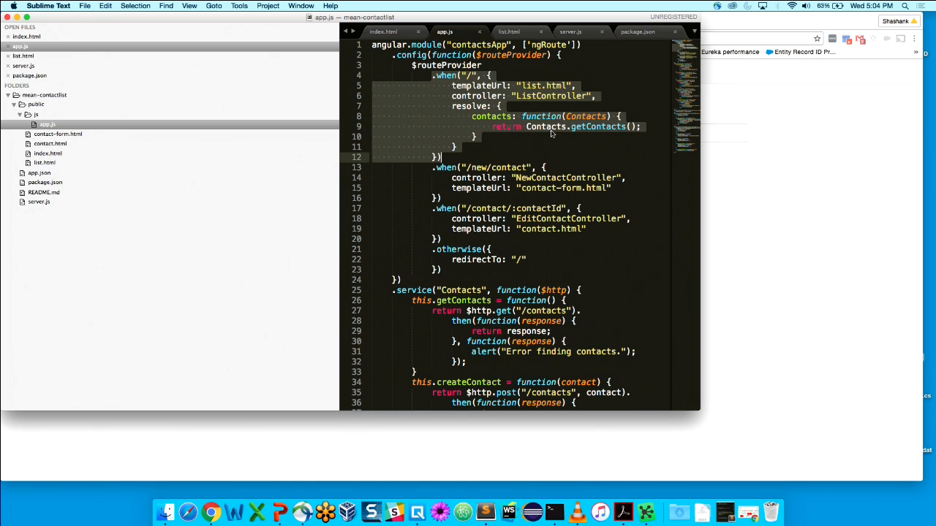
click(550, 126)
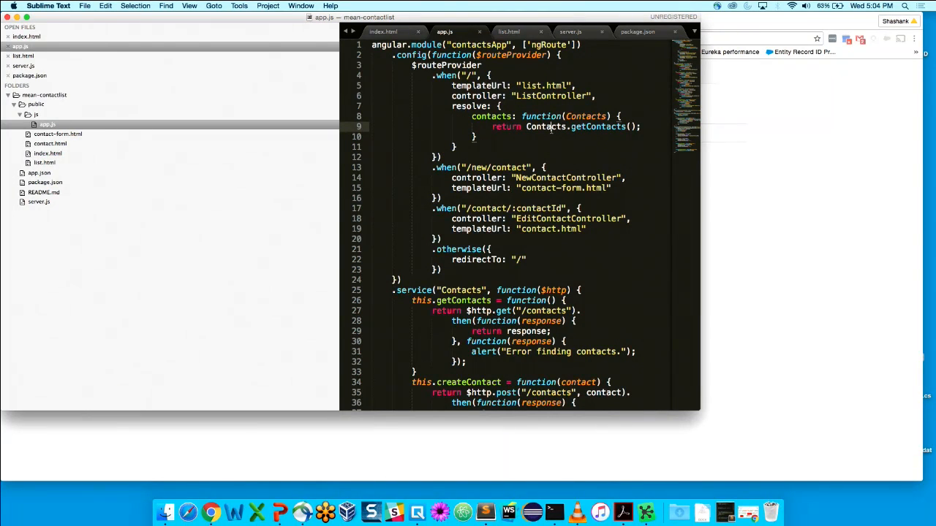
click(508, 32)
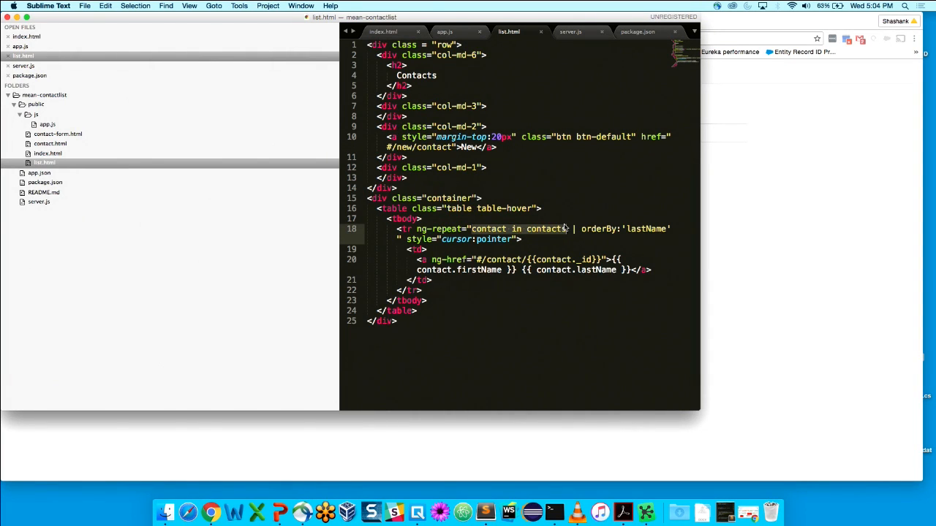
Scroll through app.js's Contacts service and controllers, then show server.js
click(445, 32)
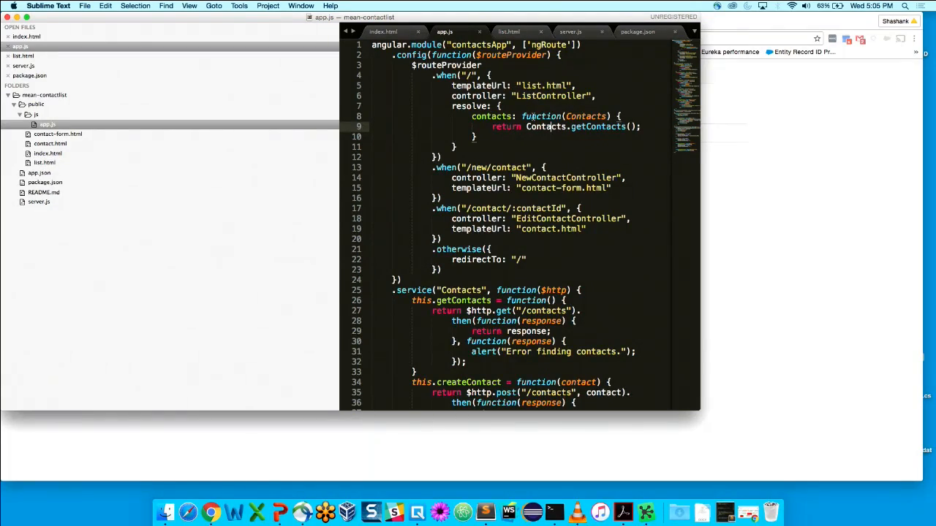
scroll(down, 3)
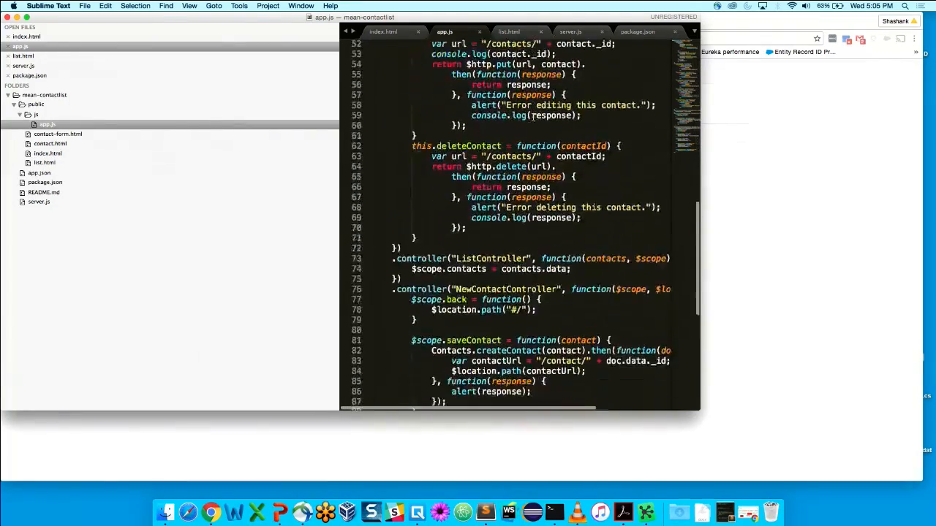
scroll(down, 3)
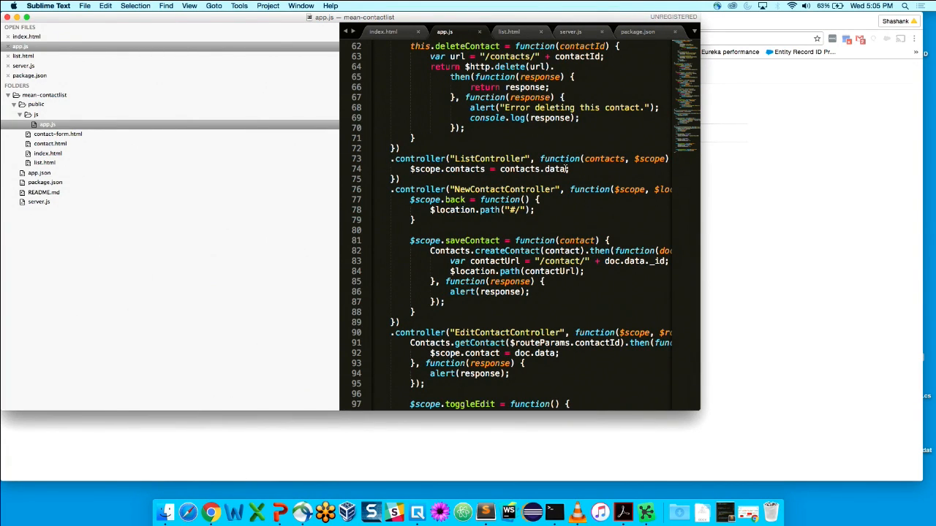
scroll(up, 3)
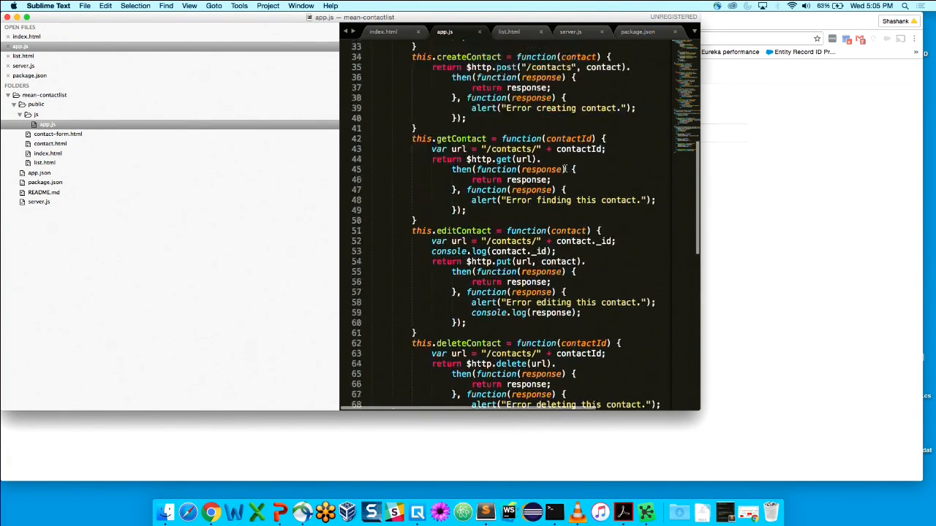
scroll(up, 3)
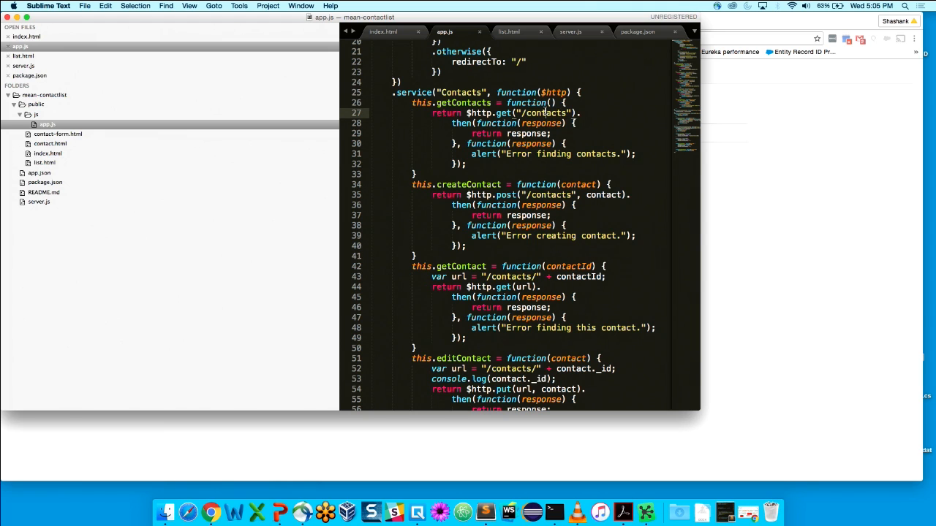
click(571, 33)
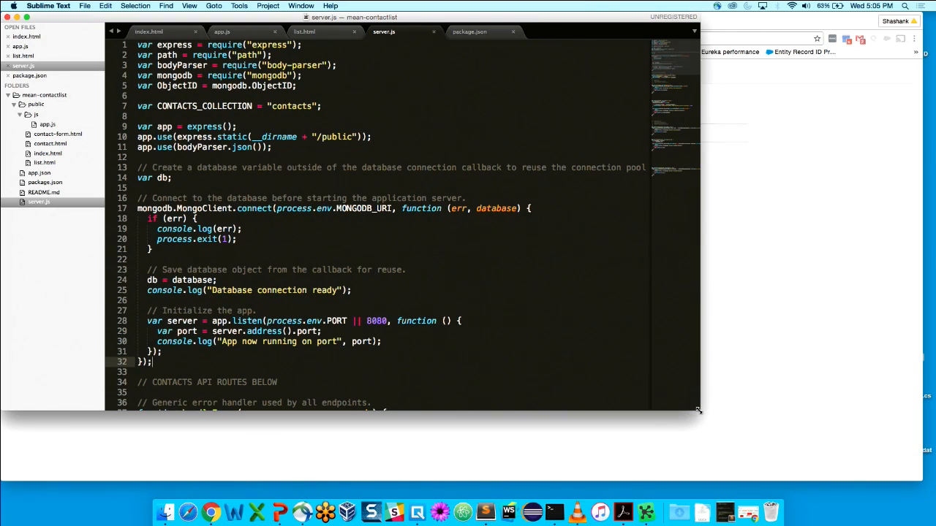
Review server.js's Express setup, MongoDB connection, error handler and contacts API routes
scroll(down, 3)
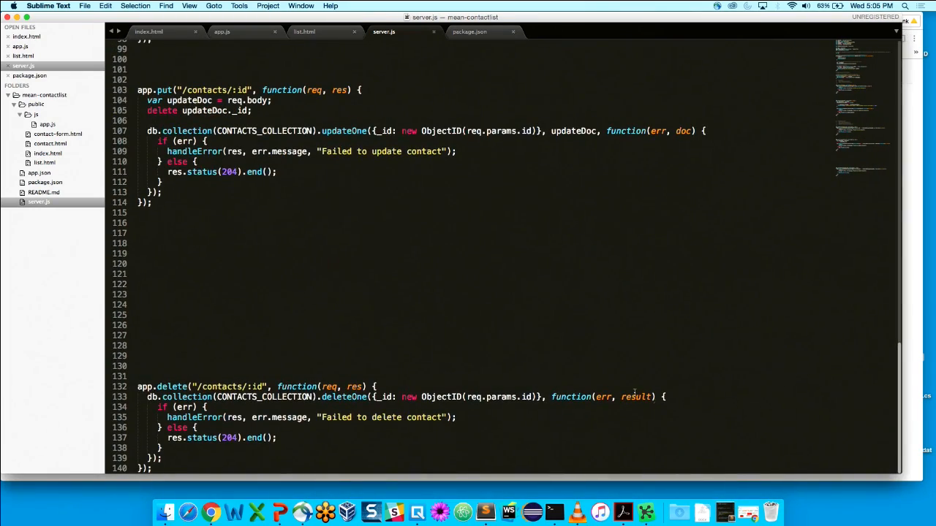
scroll(up, 3)
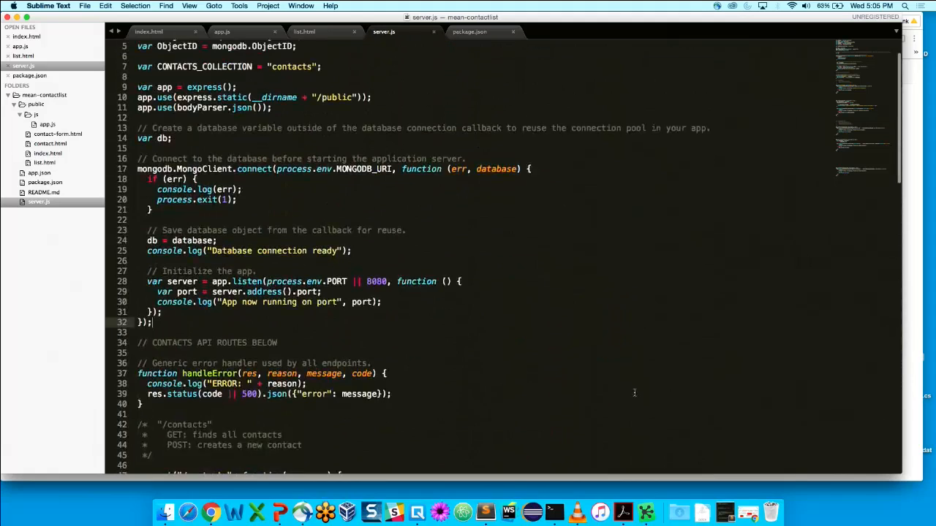
scroll(up, 3)
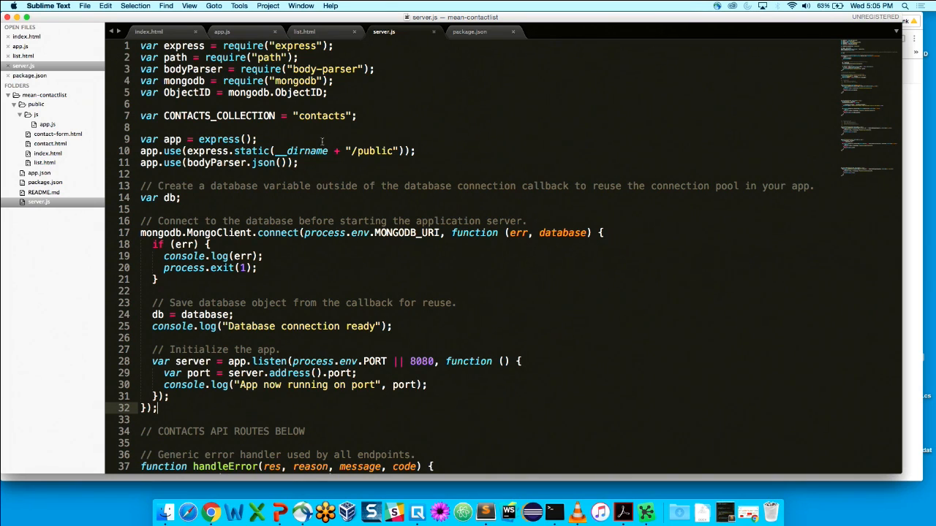
click(205, 92)
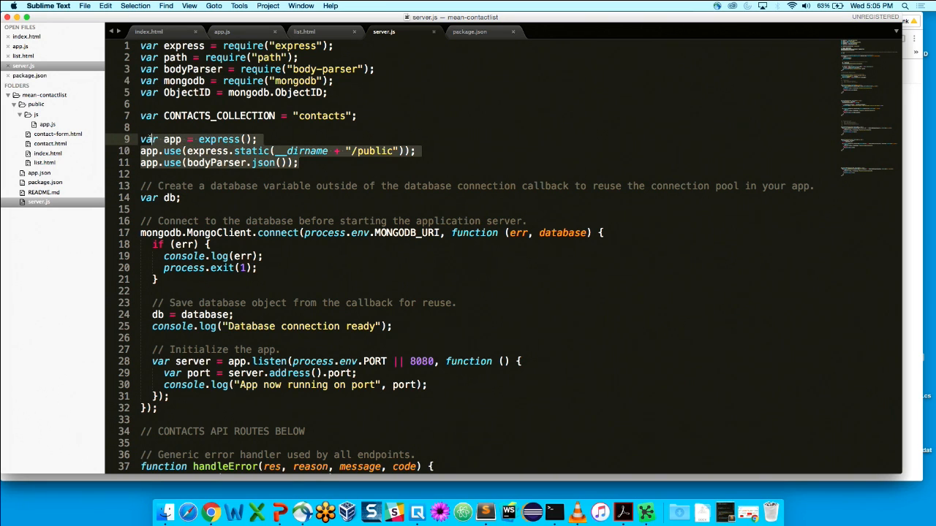
scroll(down, 3)
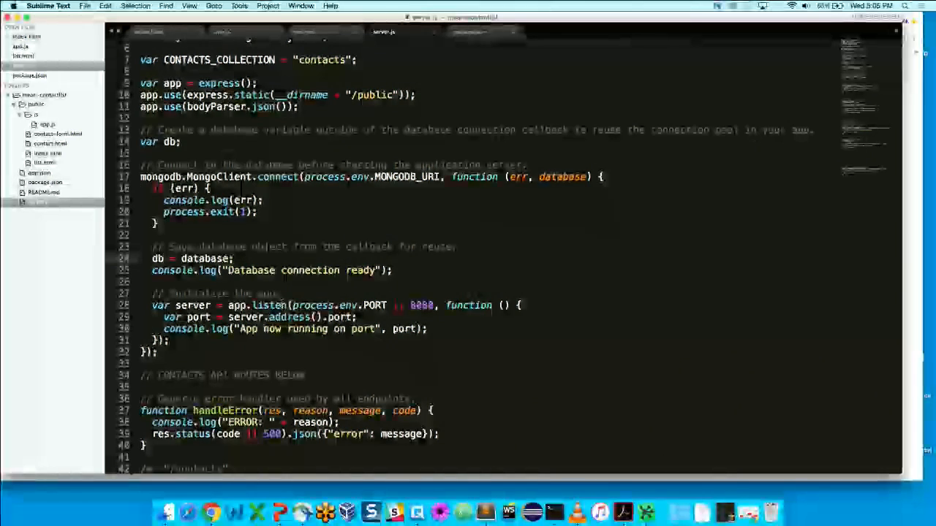
scroll(down, 3)
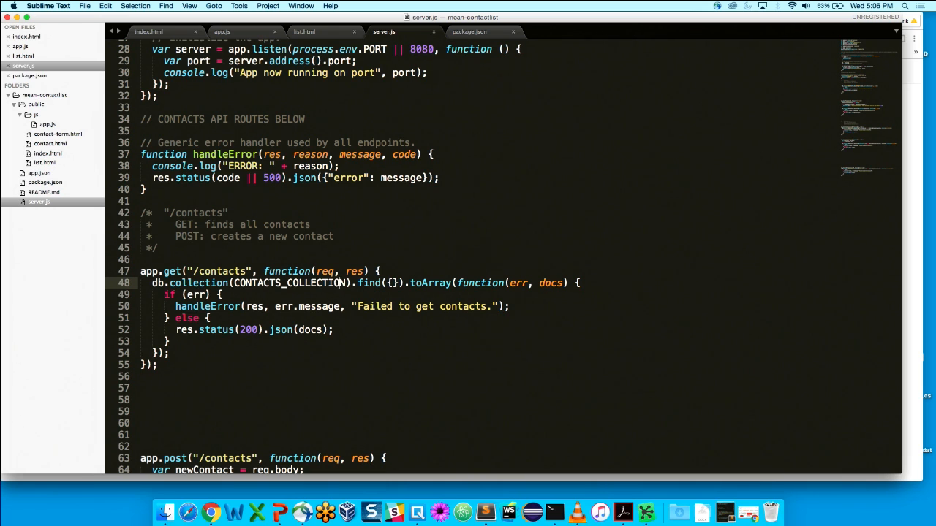
scroll(up, 3)
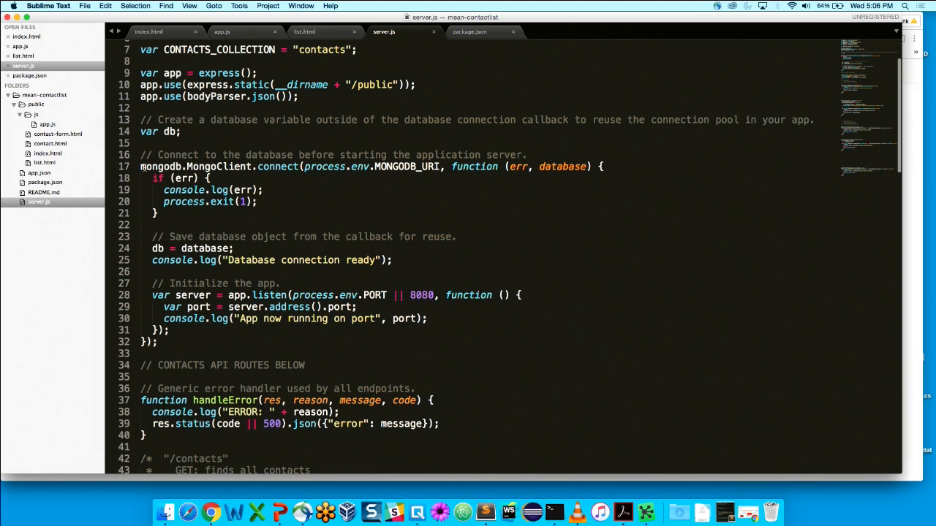
scroll(up, 3)
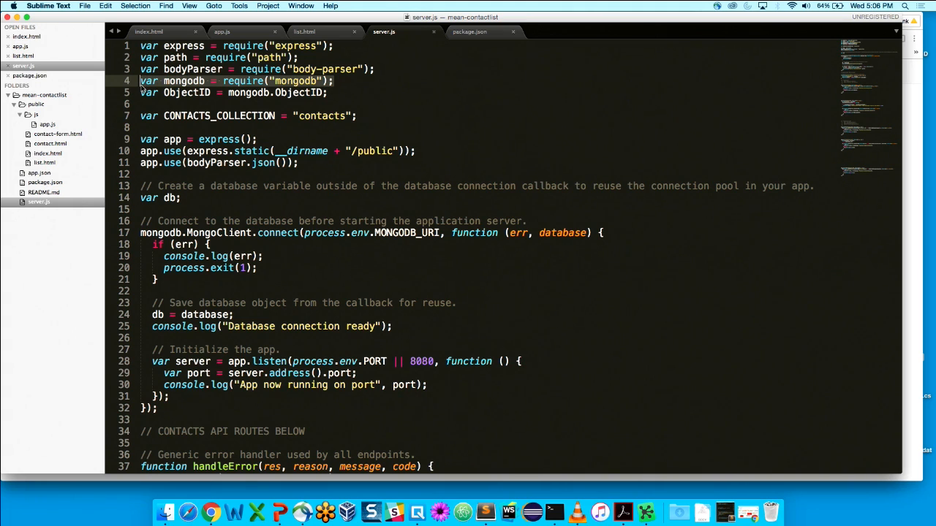
mouse_move(333, 86)
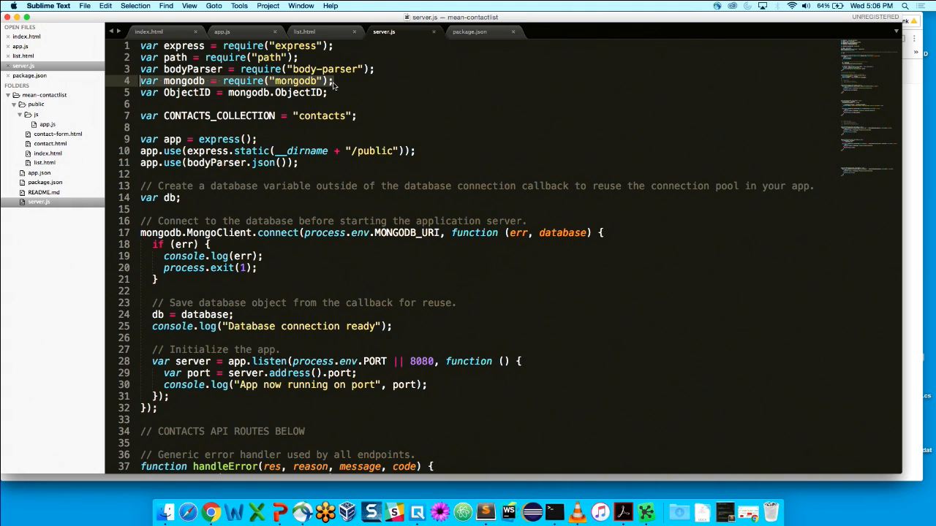
scroll(down, 3)
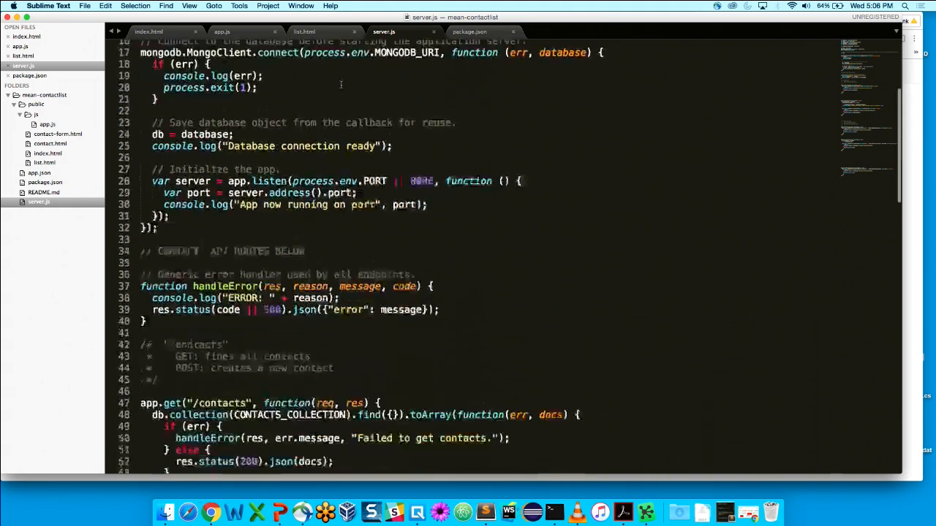
scroll(up, 3)
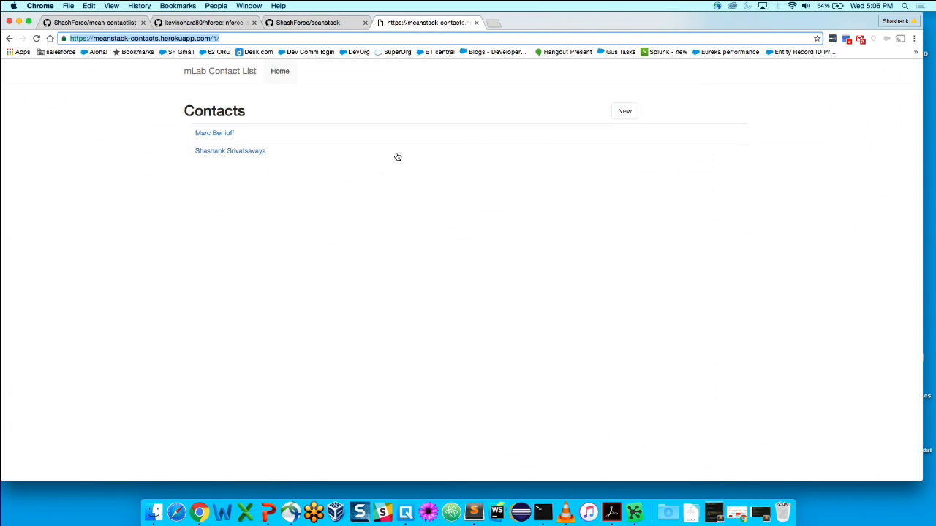
mouse_move(213, 133)
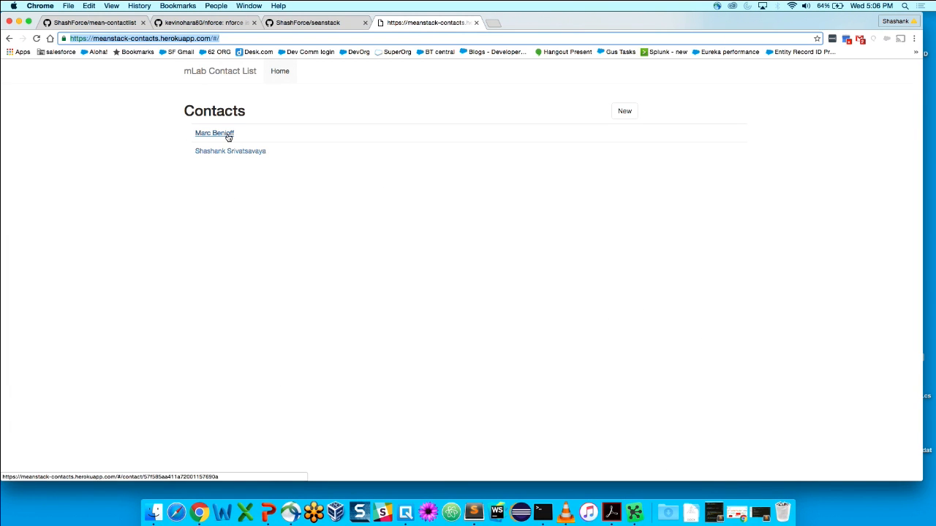
mouse_move(760, 512)
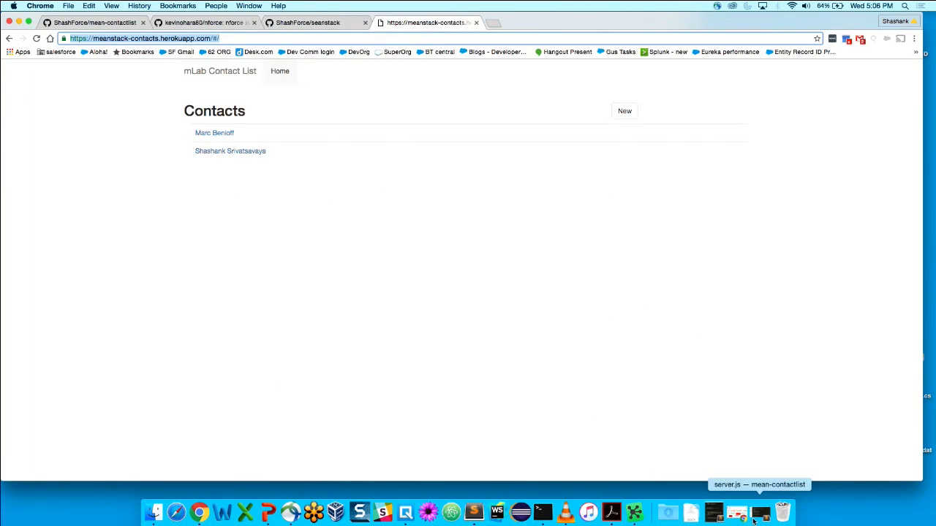
Return to server.js and scroll through its POST, GET, PUT and DELETE contact route handlers
click(761, 512)
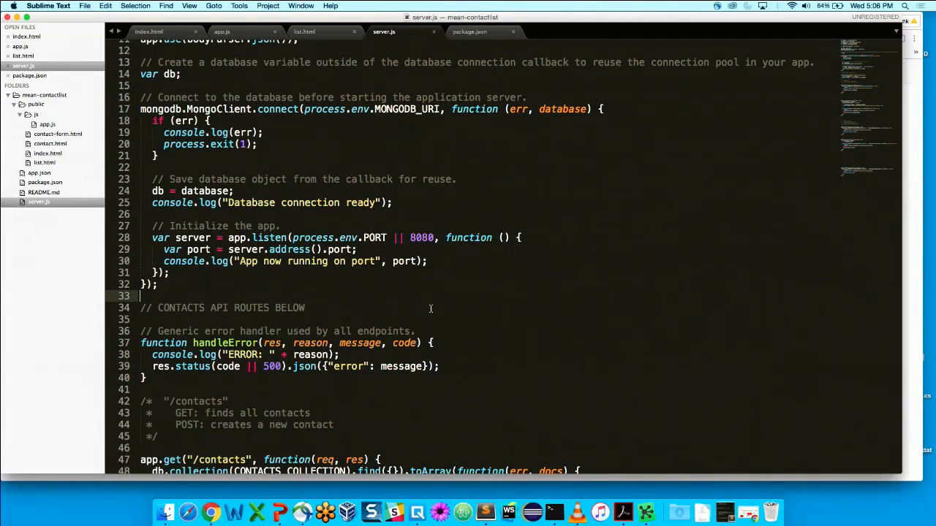
scroll(down, 3)
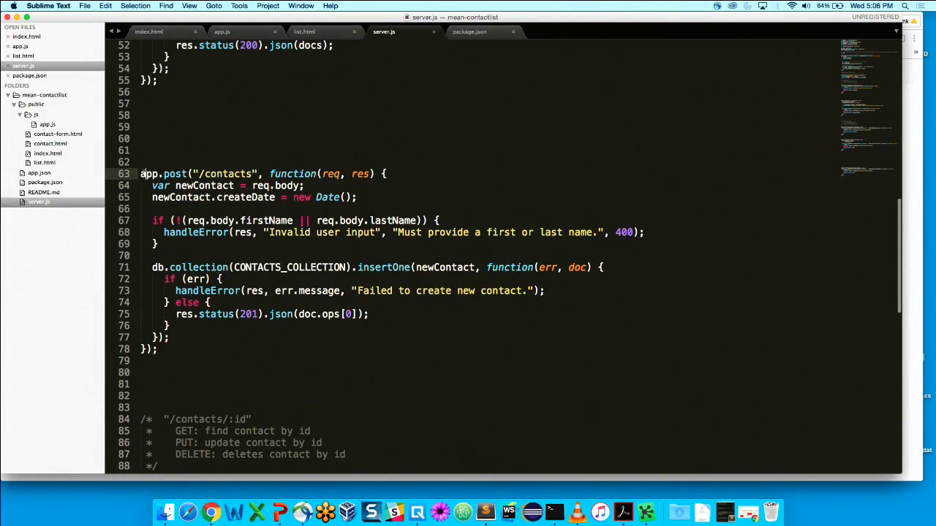
scroll(down, 3)
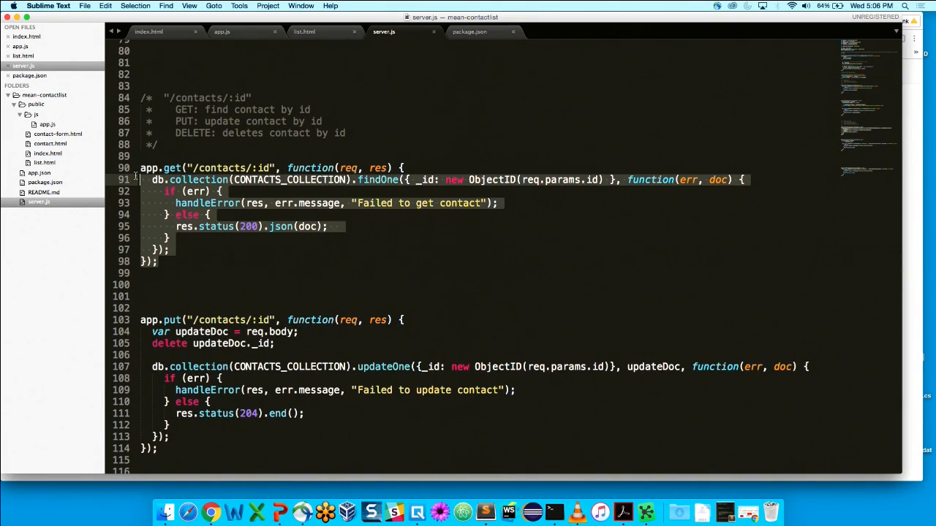
scroll(down, 3)
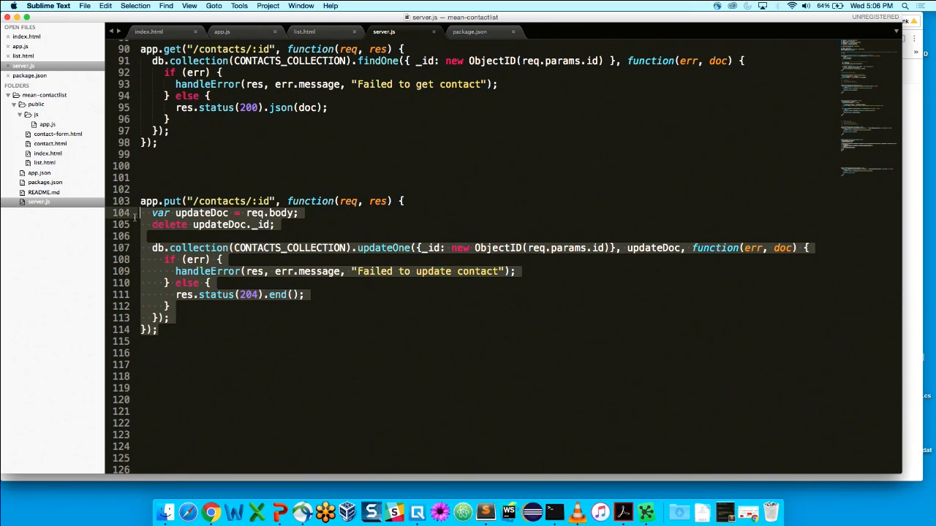
scroll(down, 3)
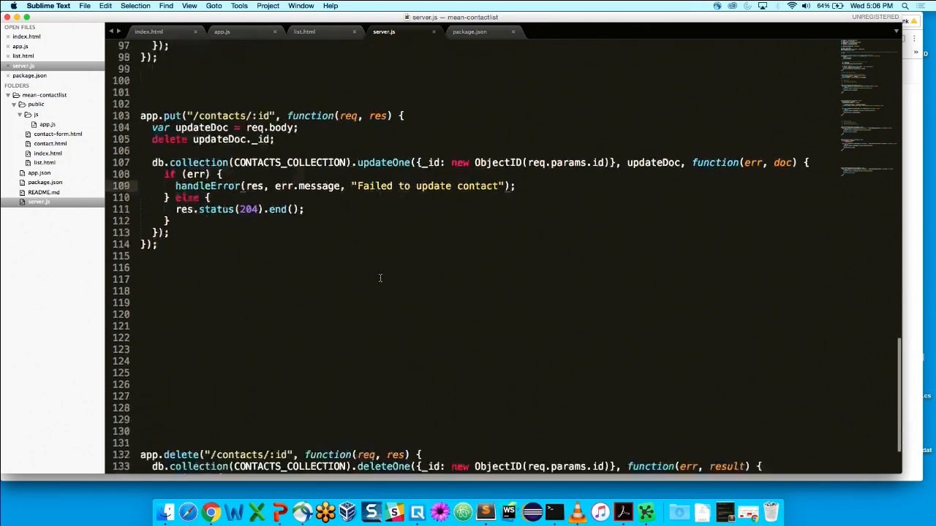
scroll(down, 3)
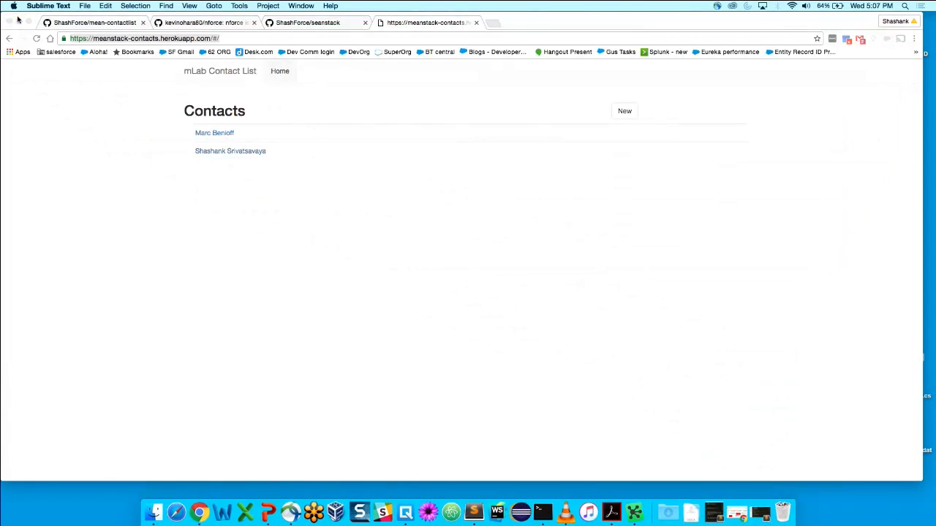
mouse_move(409, 428)
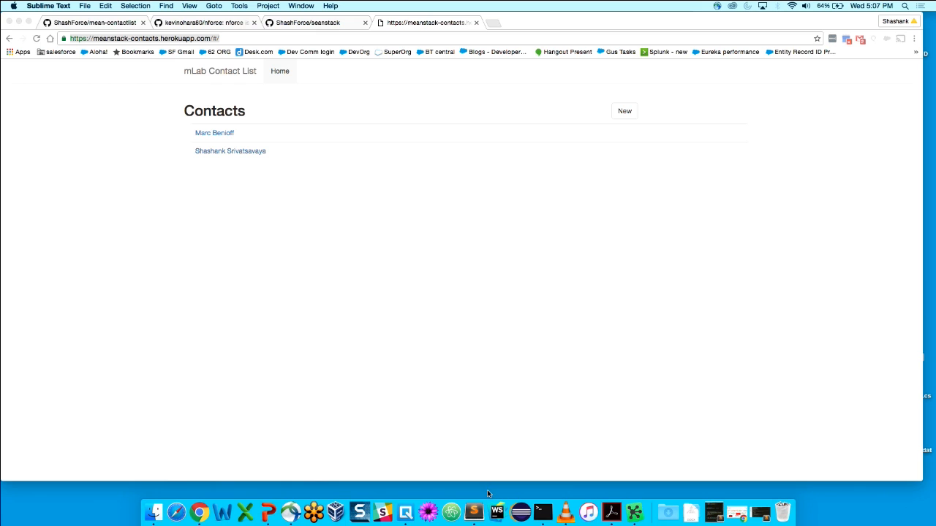
mouse_move(394, 23)
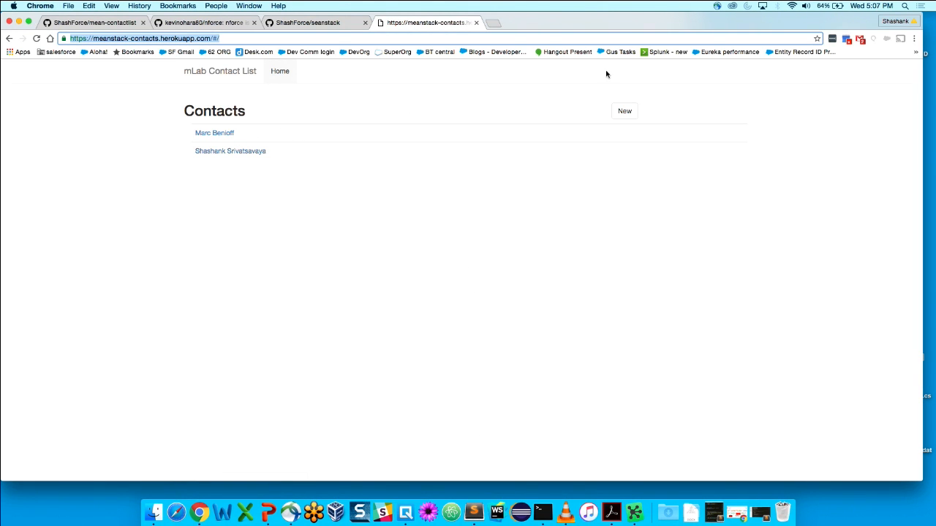
Create a new contact 'Con Three' with a cet.com email and see it listed as the third contact
click(625, 111)
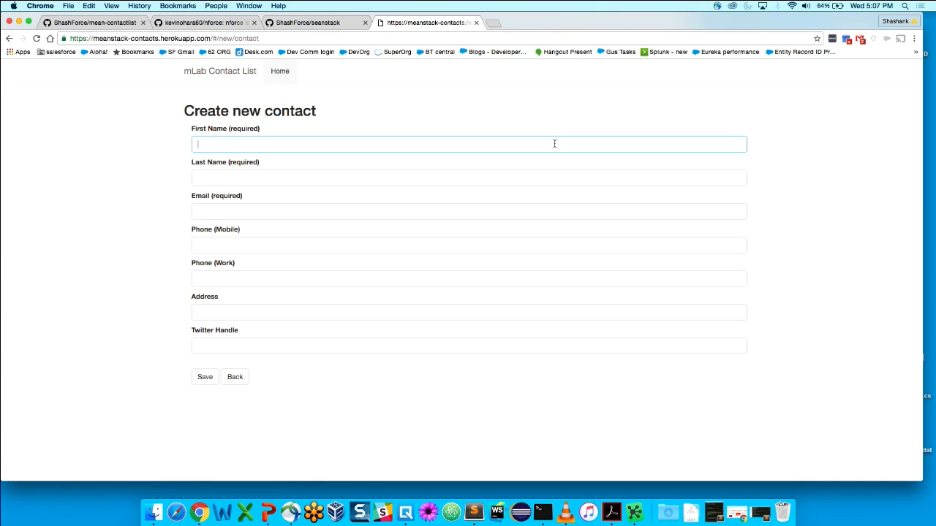
text(Contact)
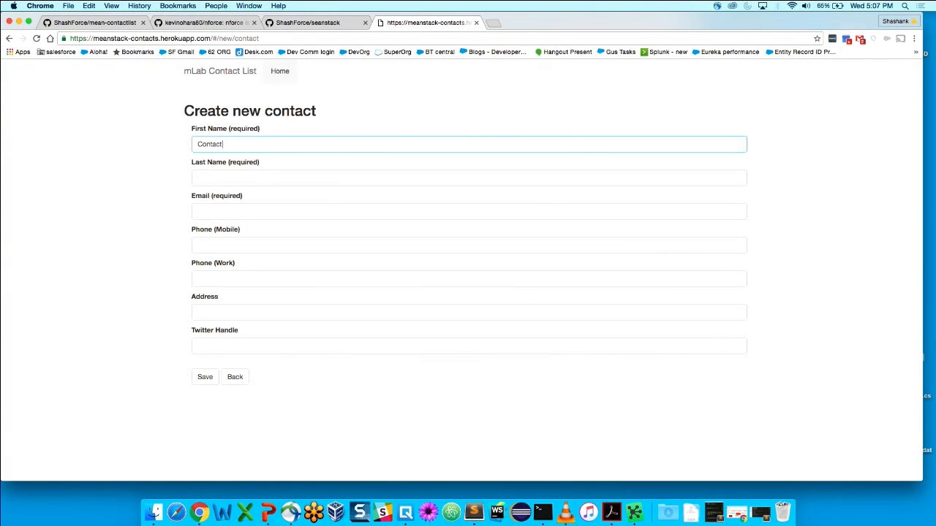
click(468, 179)
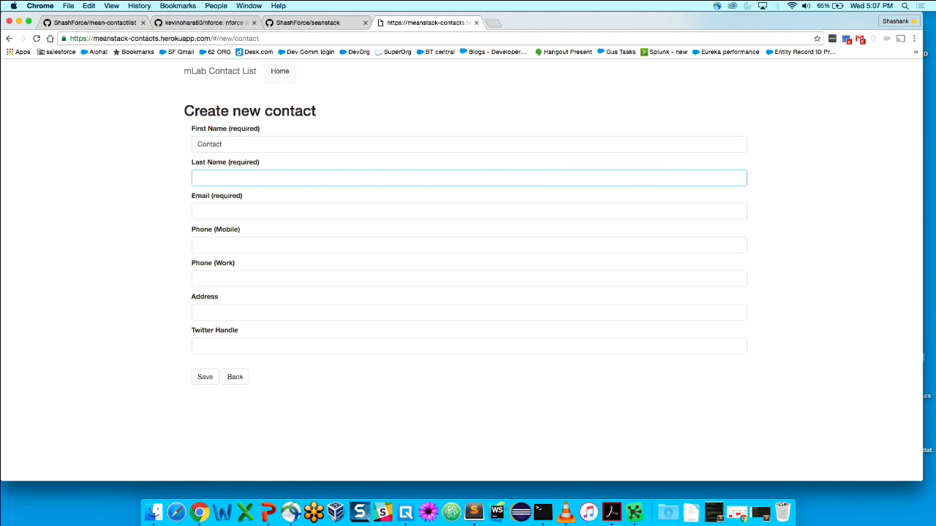
text(Three)
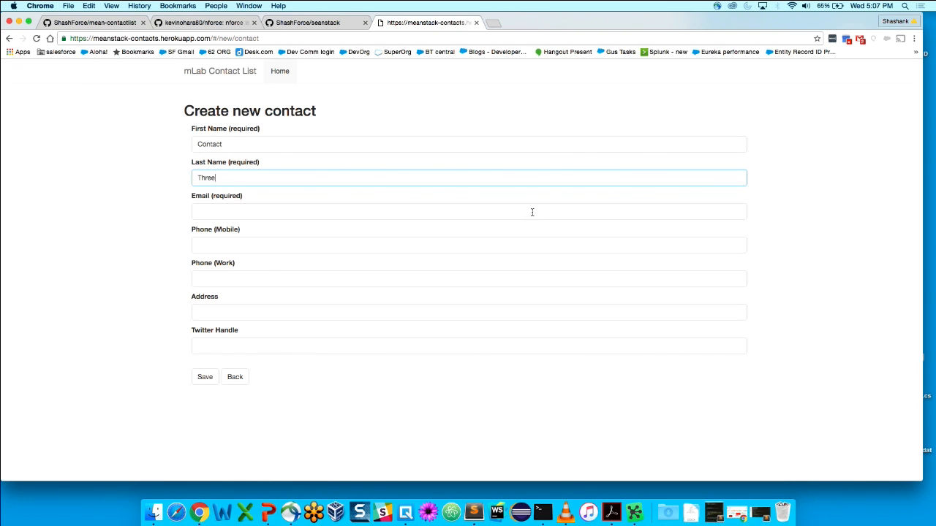
text(cet.)
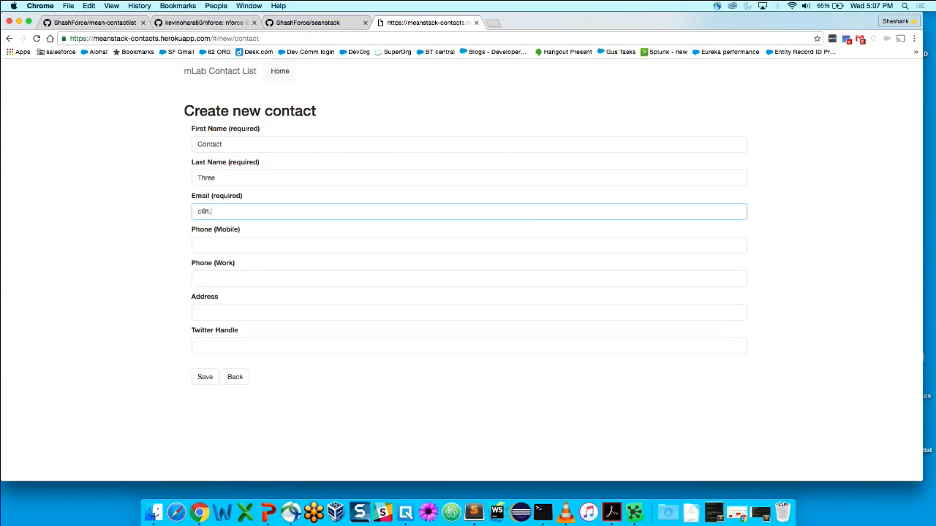
text(com)
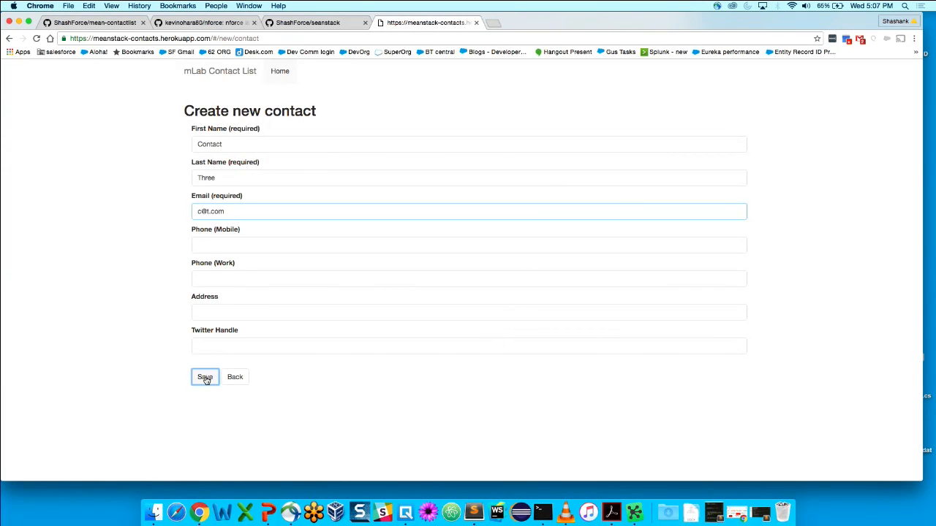
click(205, 377)
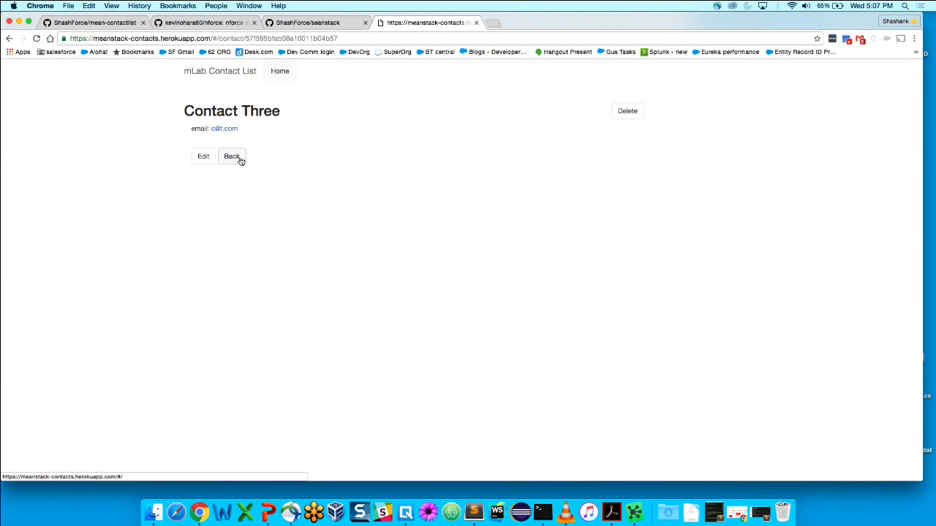
click(231, 155)
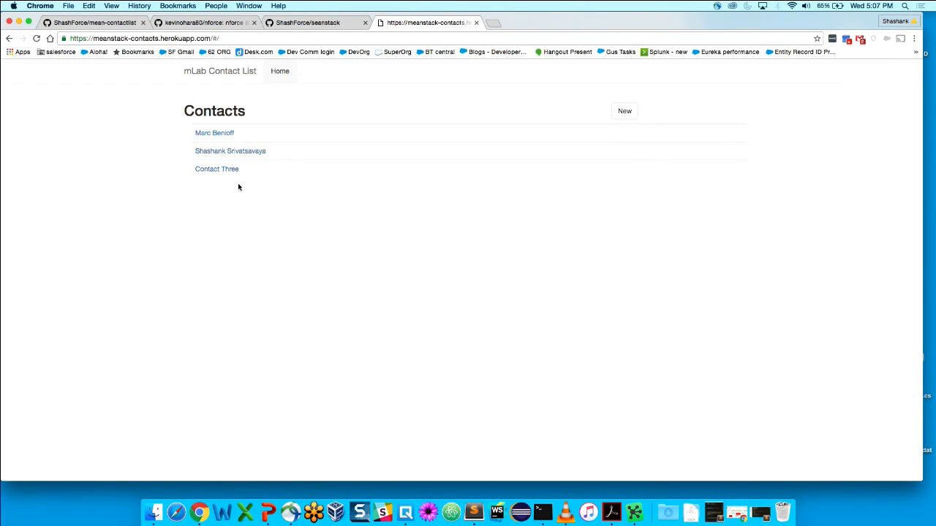
mouse_move(564, 511)
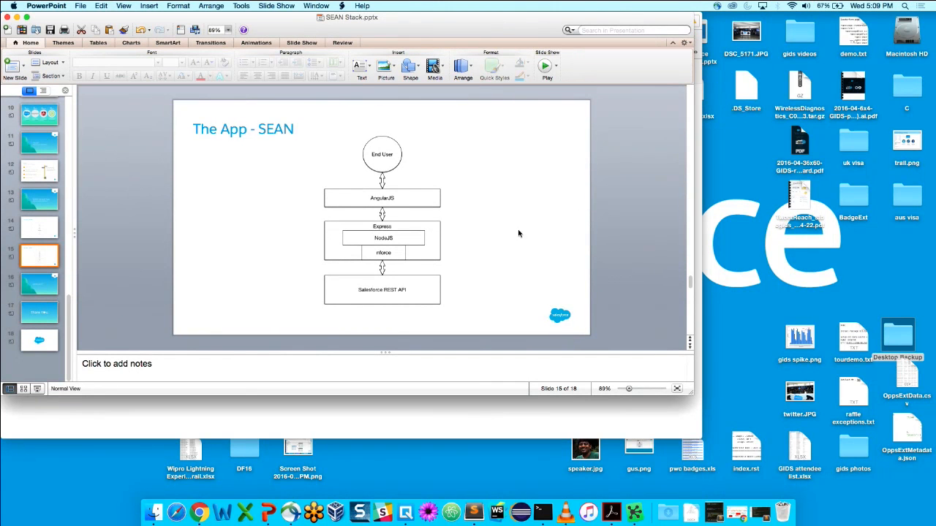
mouse_move(199, 512)
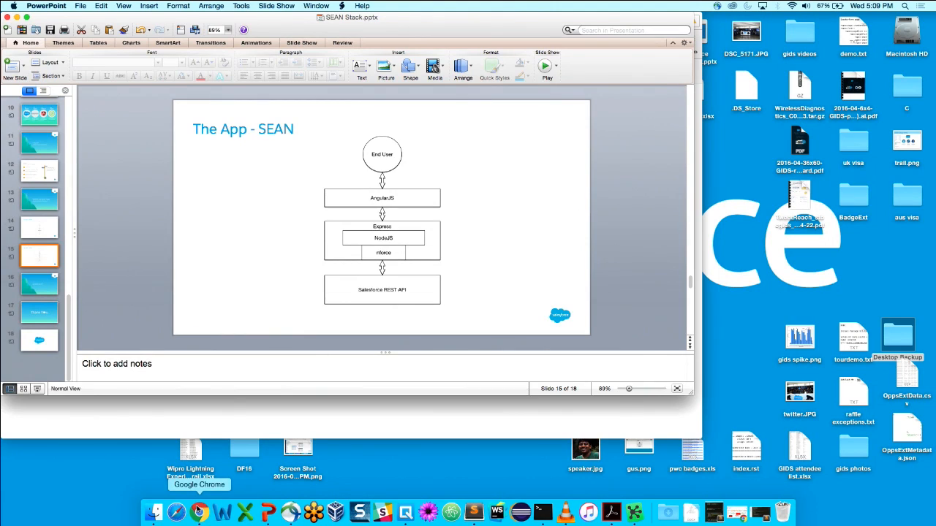
Load seanstack-contacts.herokuapp.com in the browser and scroll its long contacts list
click(199, 512)
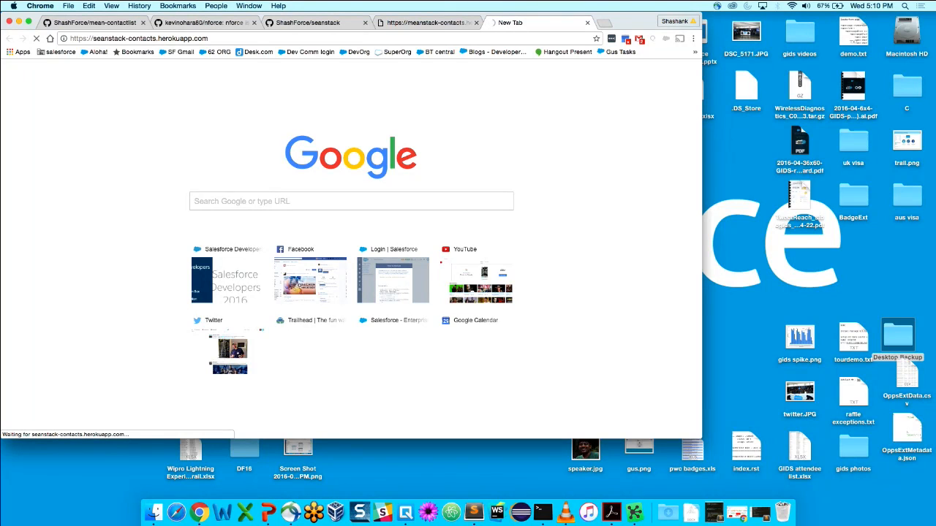
click(538, 23)
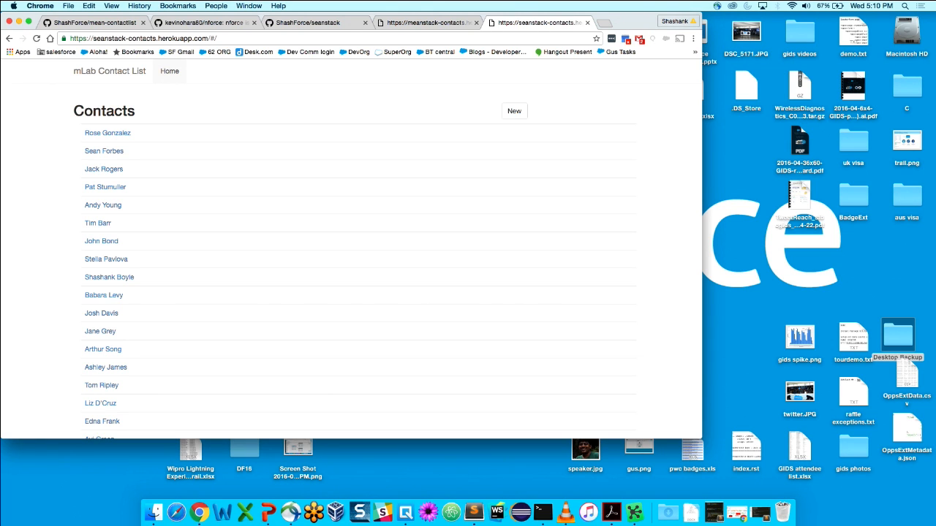
scroll(down, 3)
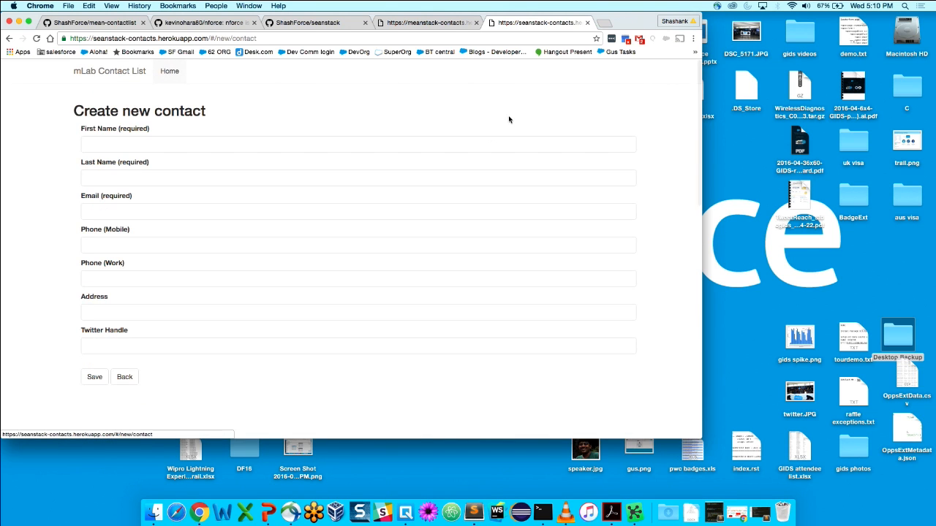
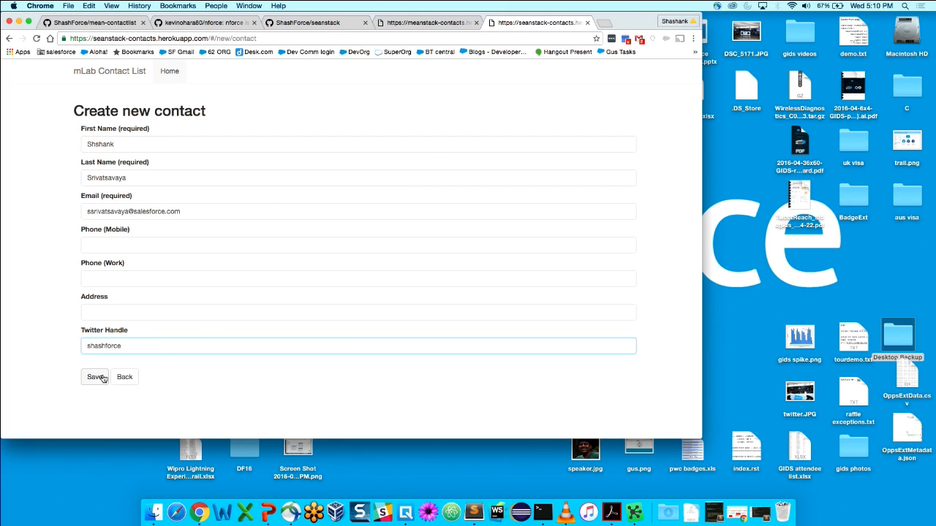
Fill in the new contact's first name, last name, email and Twitter handle and save it
click(95, 377)
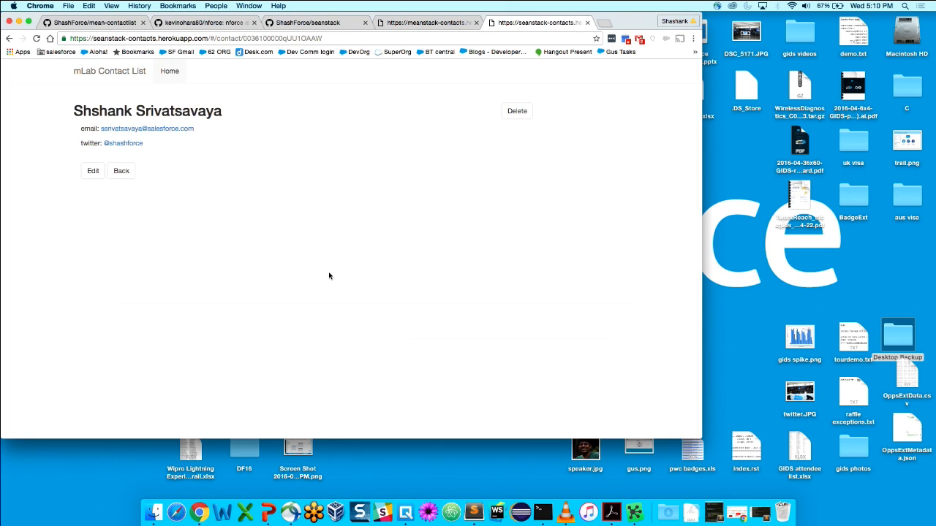
mouse_move(118, 167)
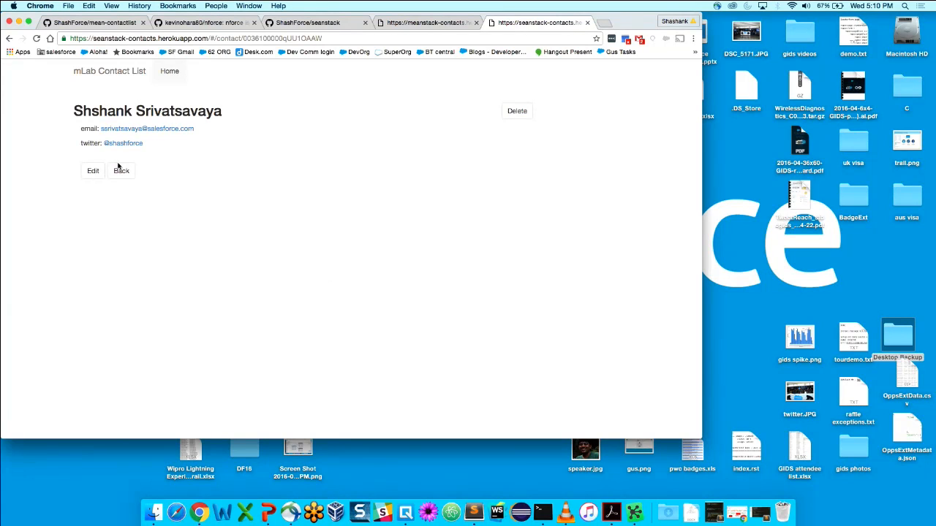
click(120, 170)
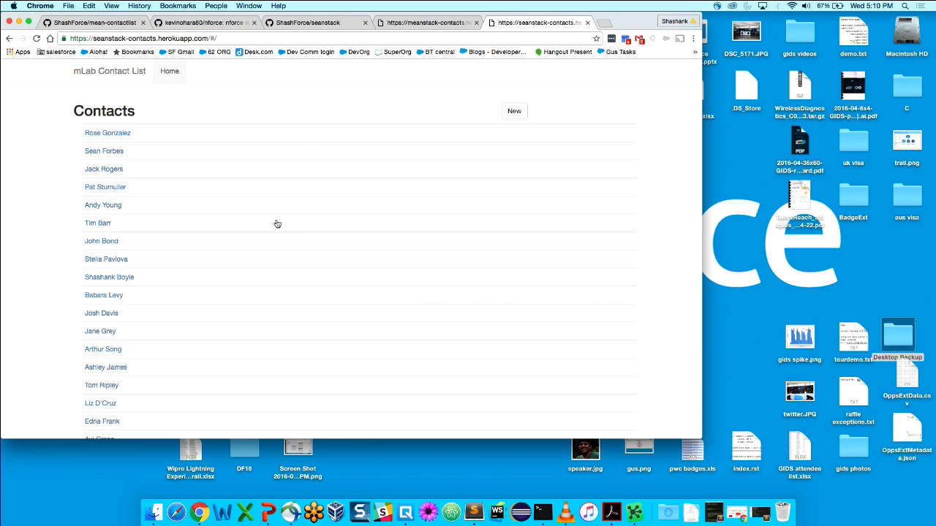
scroll(down, 3)
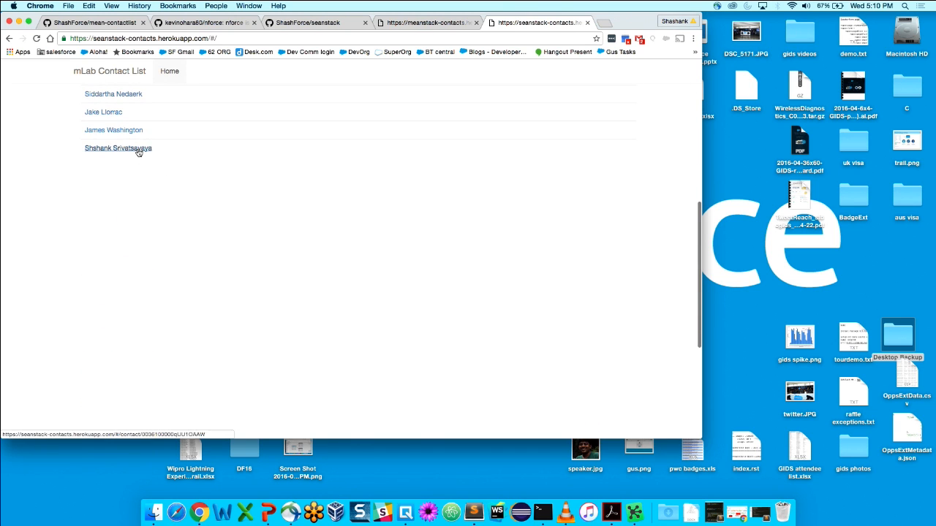
click(169, 70)
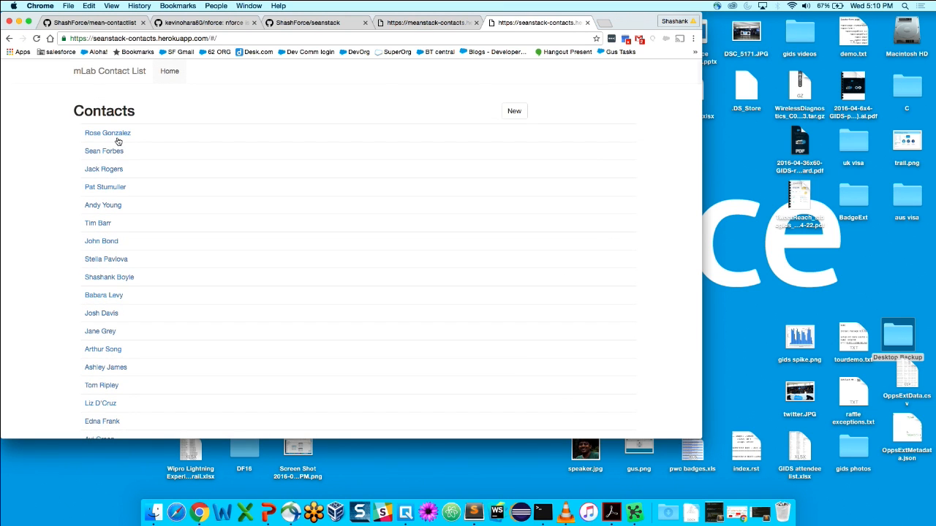
click(109, 132)
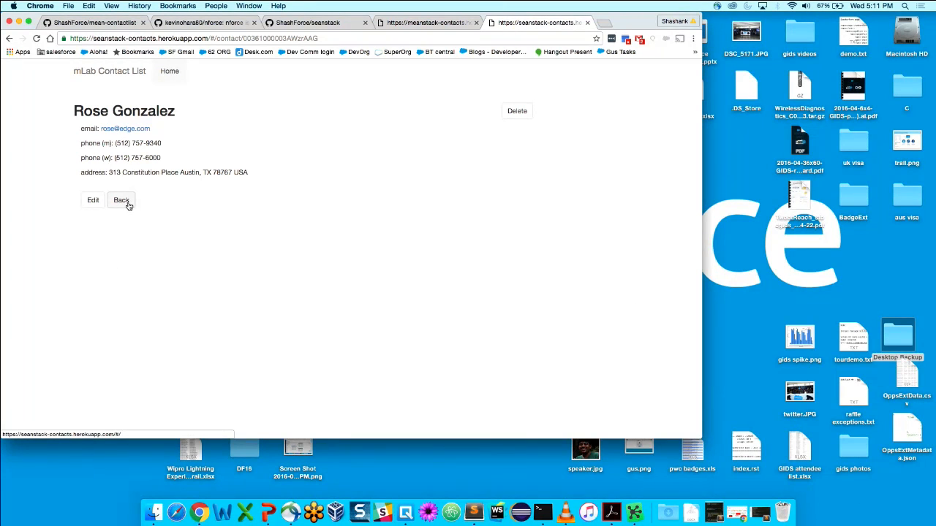
click(120, 199)
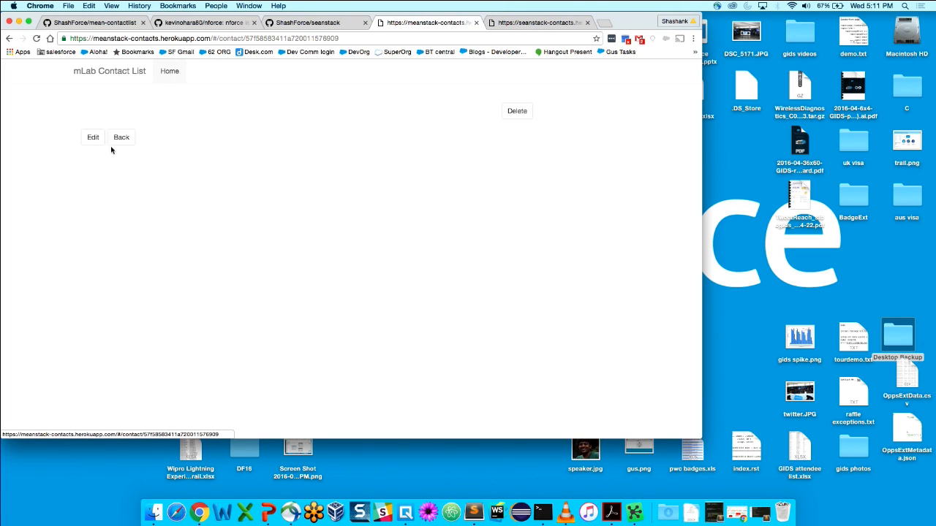
click(120, 137)
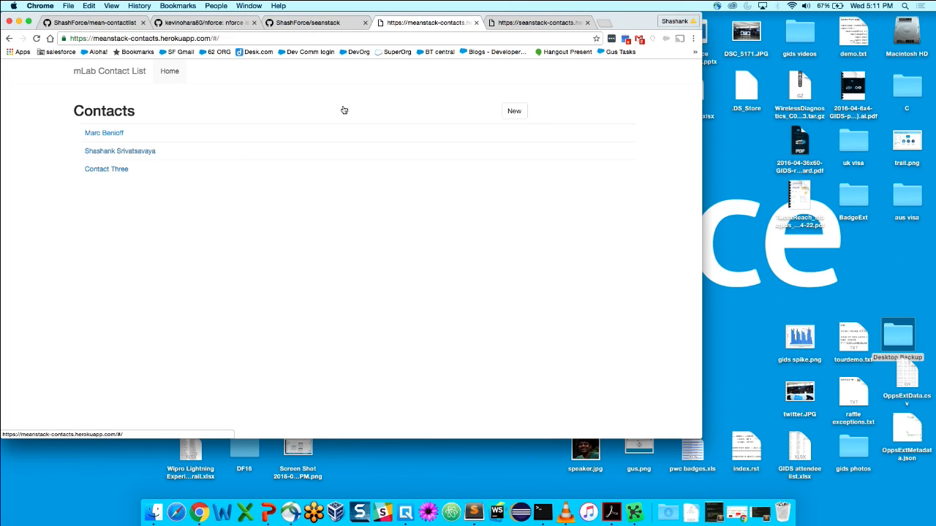
mouse_move(348, 187)
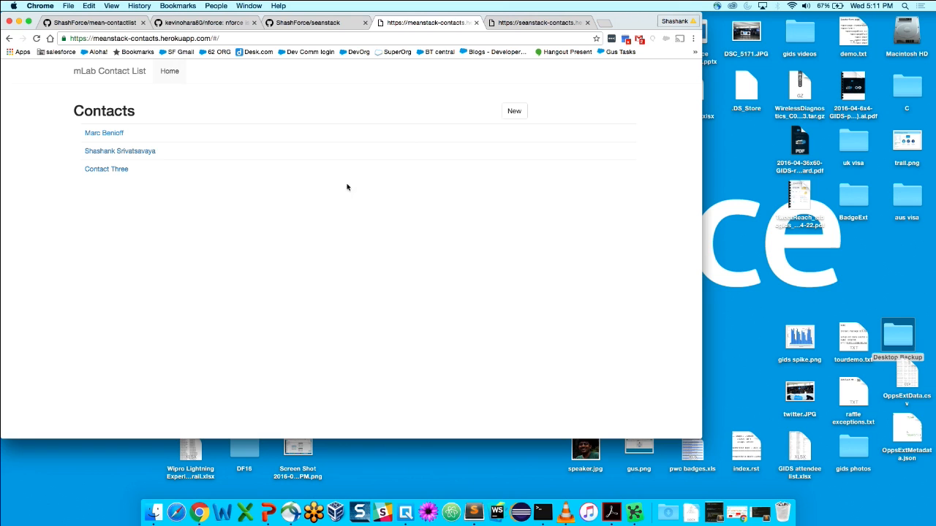
click(538, 23)
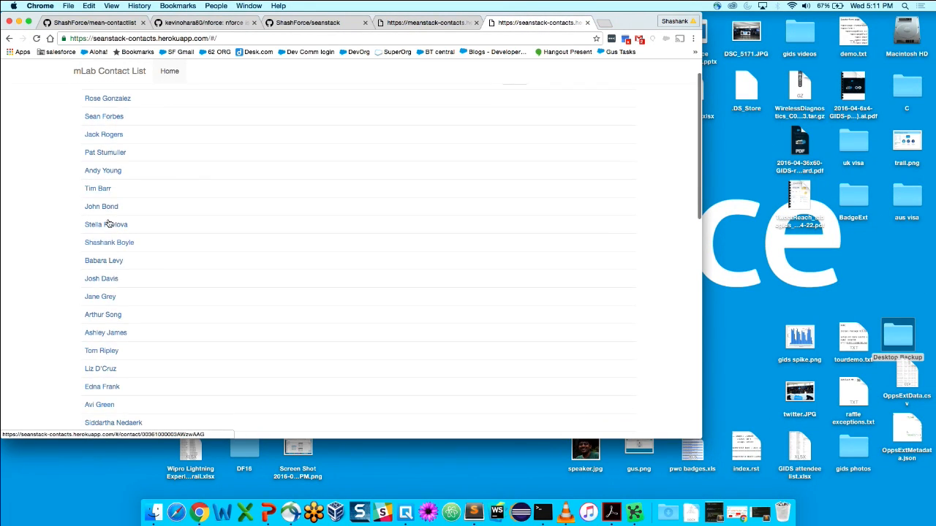
scroll(down, 3)
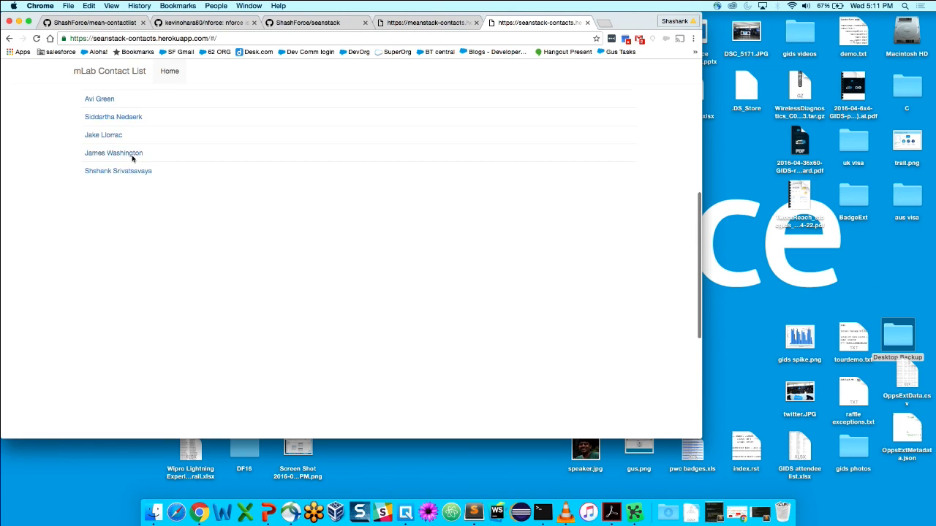
click(114, 153)
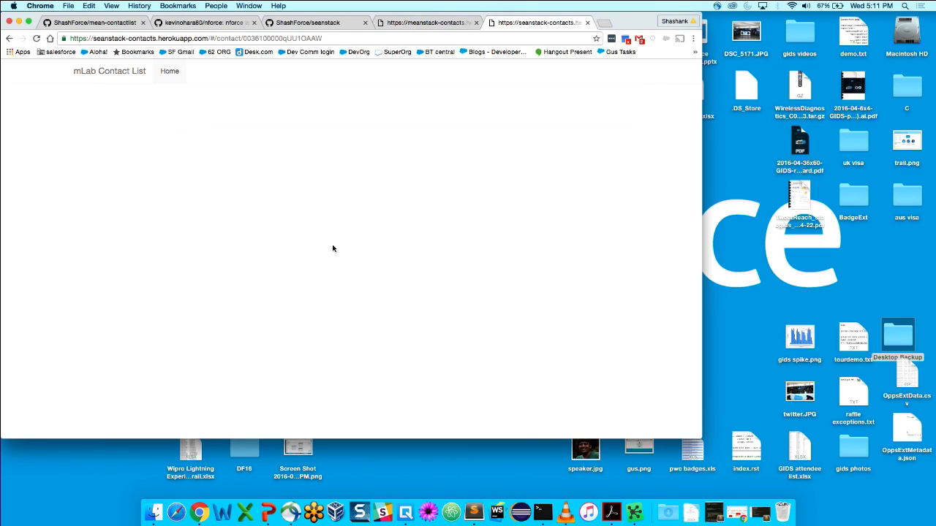
mouse_move(226, 199)
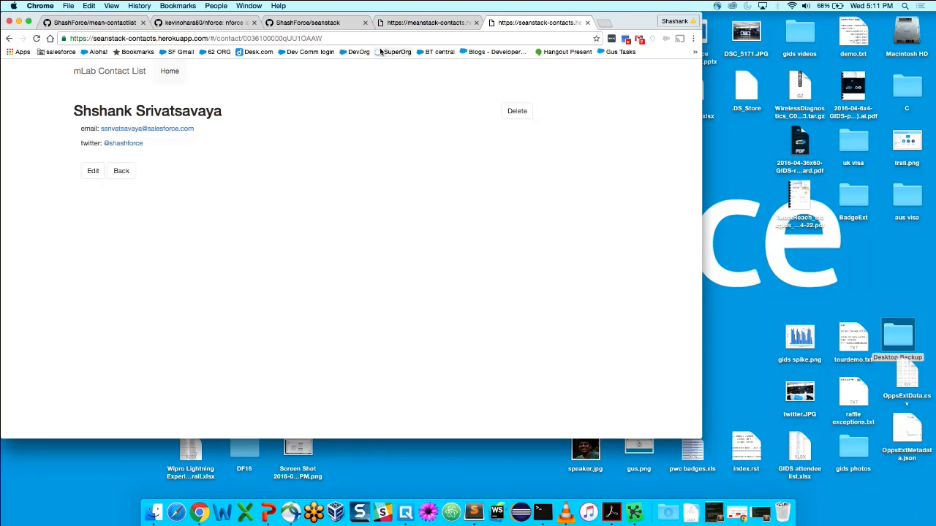
mouse_move(559, 152)
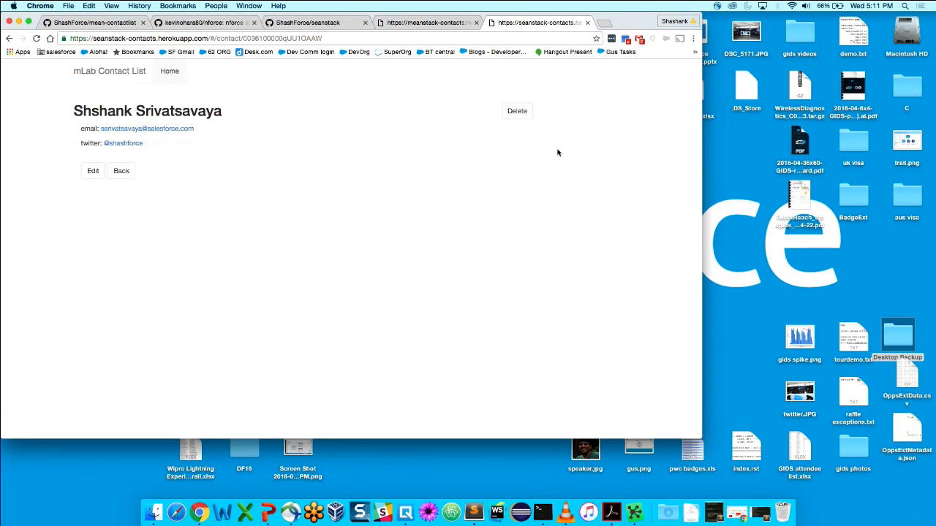
mouse_move(737, 474)
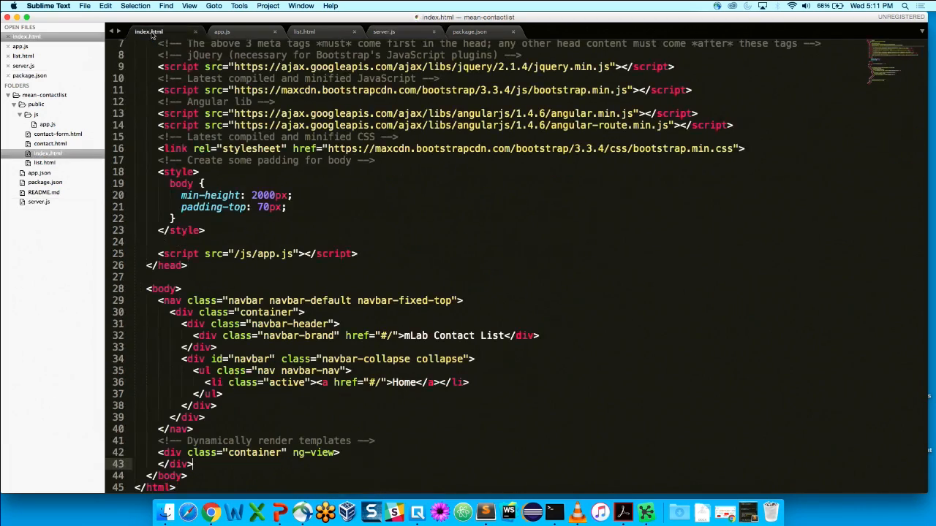
Step through app.js, list.html and package.json, ending on server.js's Express and MongoDB setup
click(222, 32)
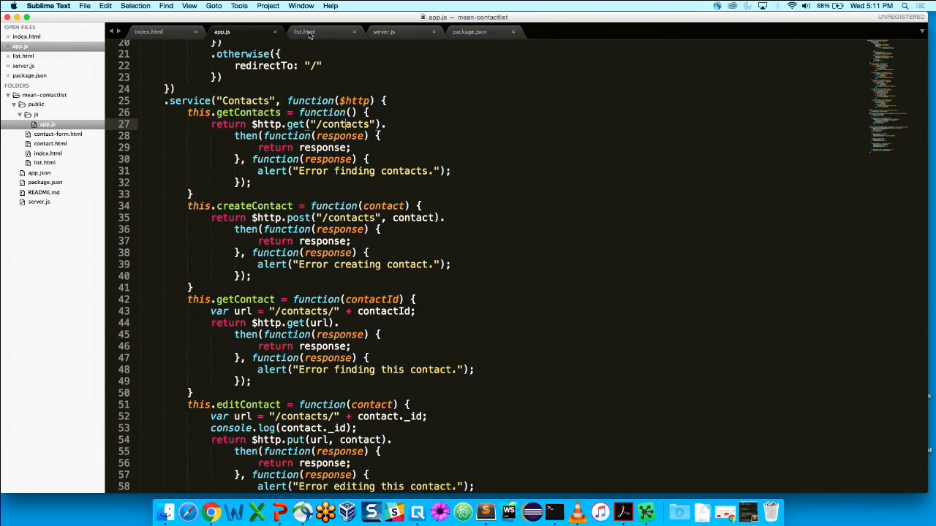
click(304, 32)
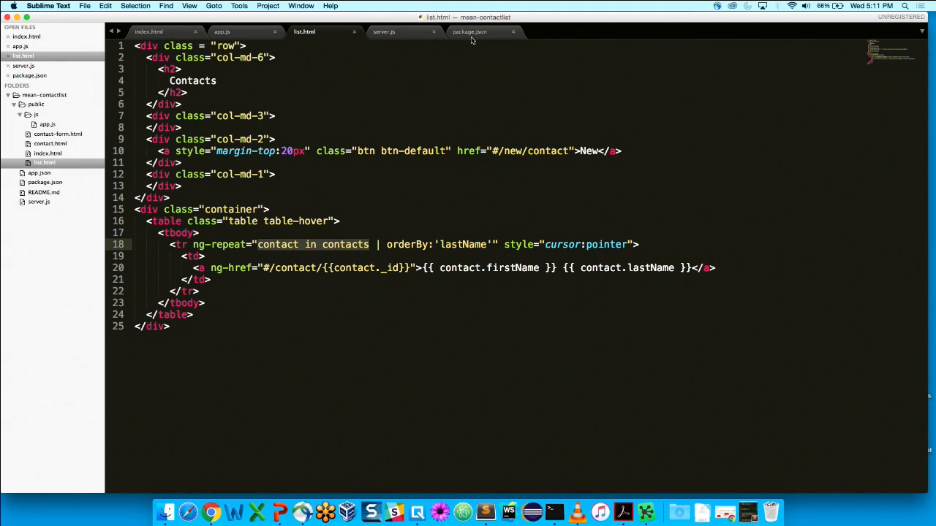
click(469, 32)
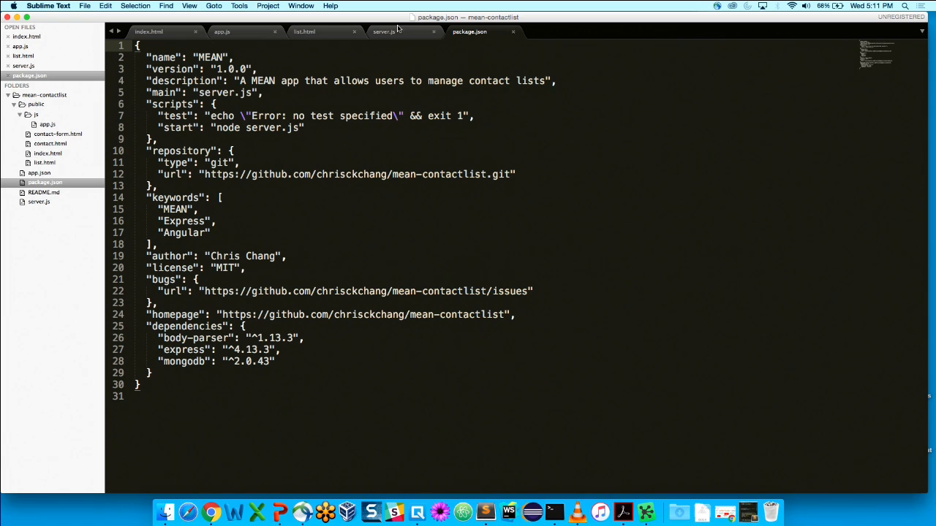
mouse_move(383, 32)
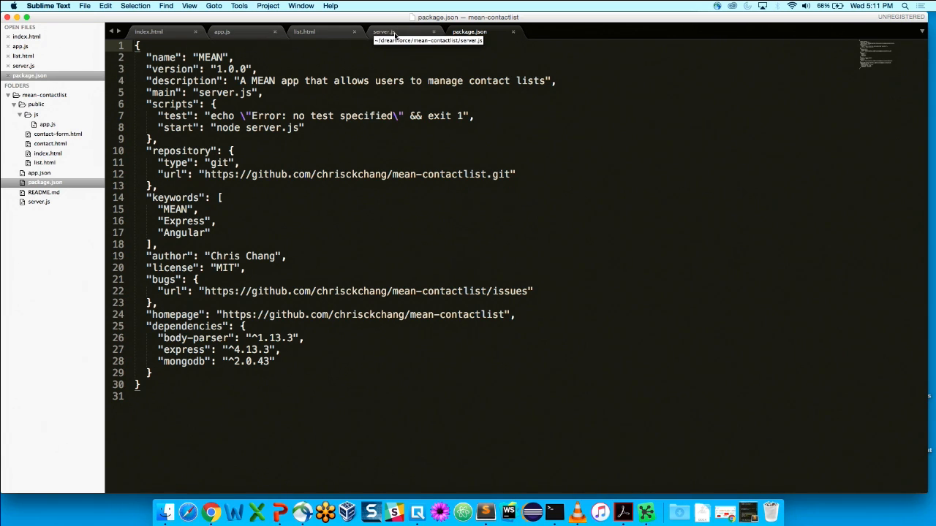
click(383, 33)
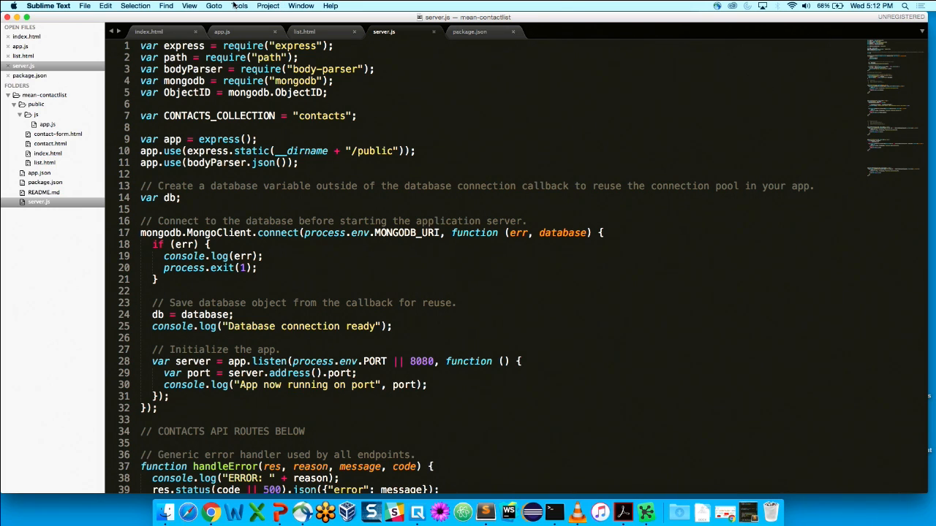
click(190, 6)
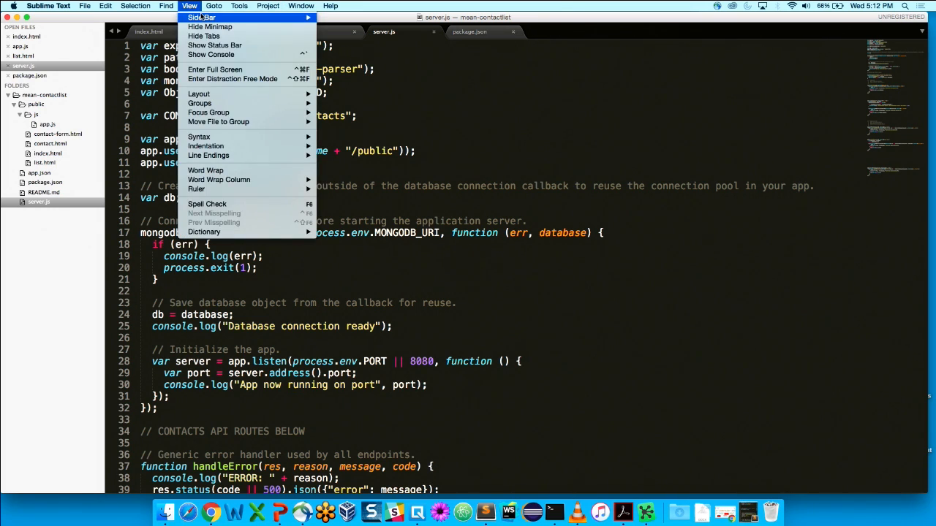
mouse_move(202, 18)
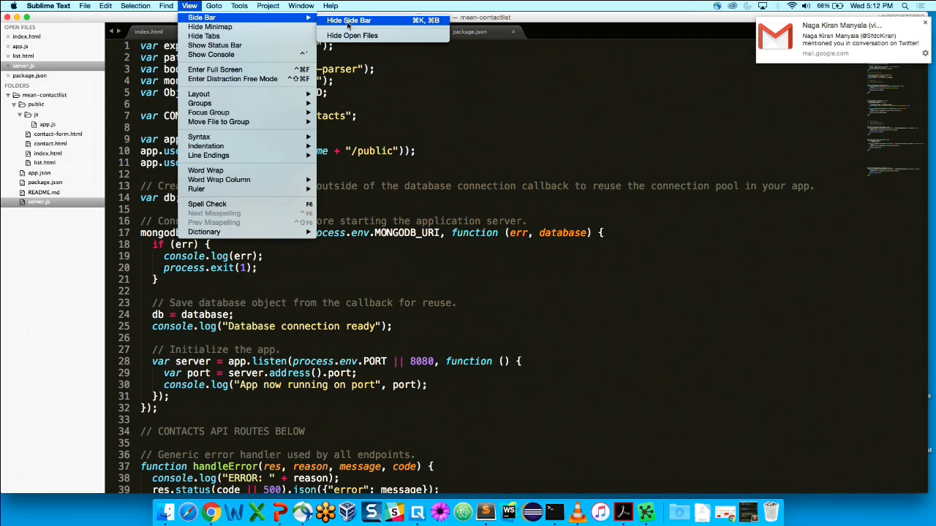
Hide the side bar so the MEAN and seanstack server.js files sit side by side
click(348, 21)
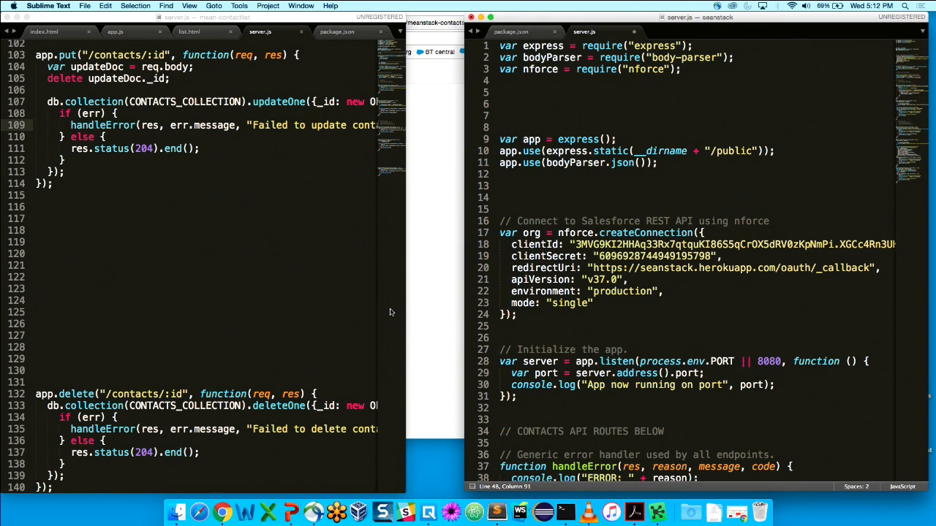
mouse_move(404, 316)
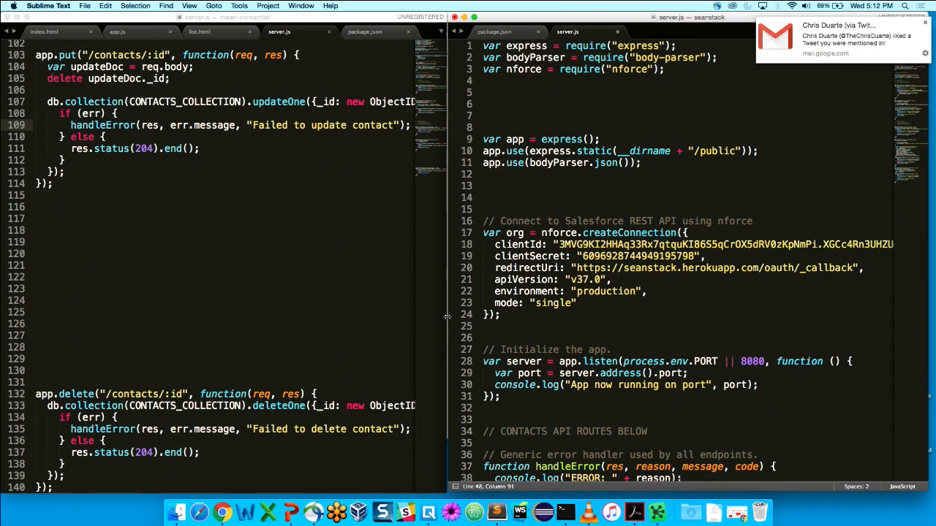
scroll(up, 3)
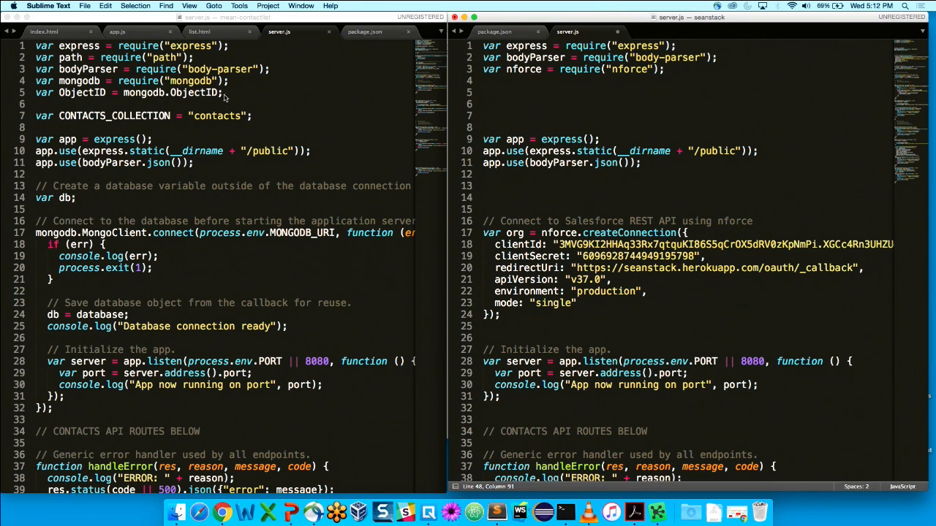
mouse_move(225, 98)
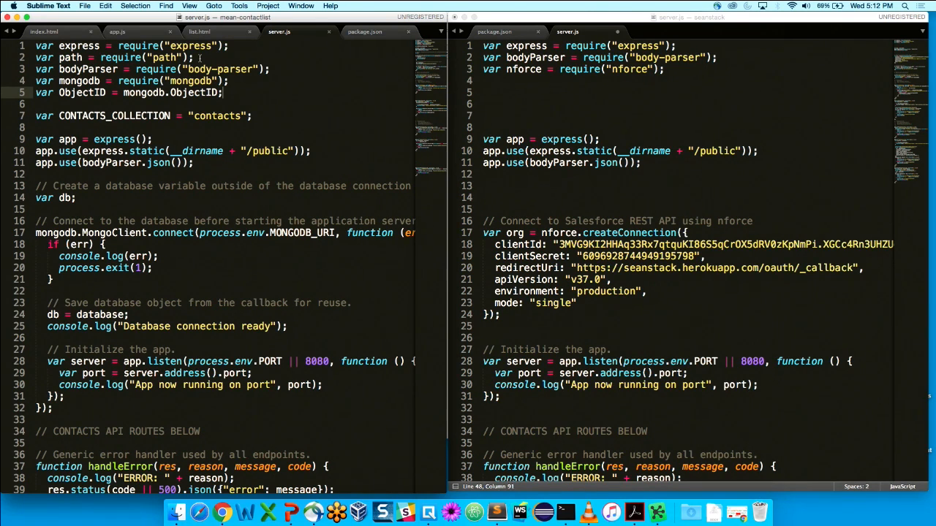
mouse_move(671, 82)
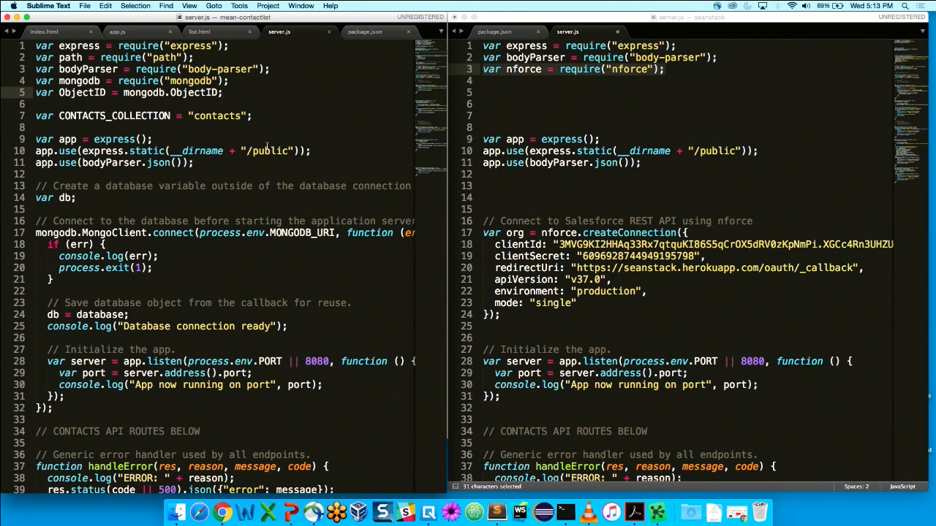
mouse_move(220, 164)
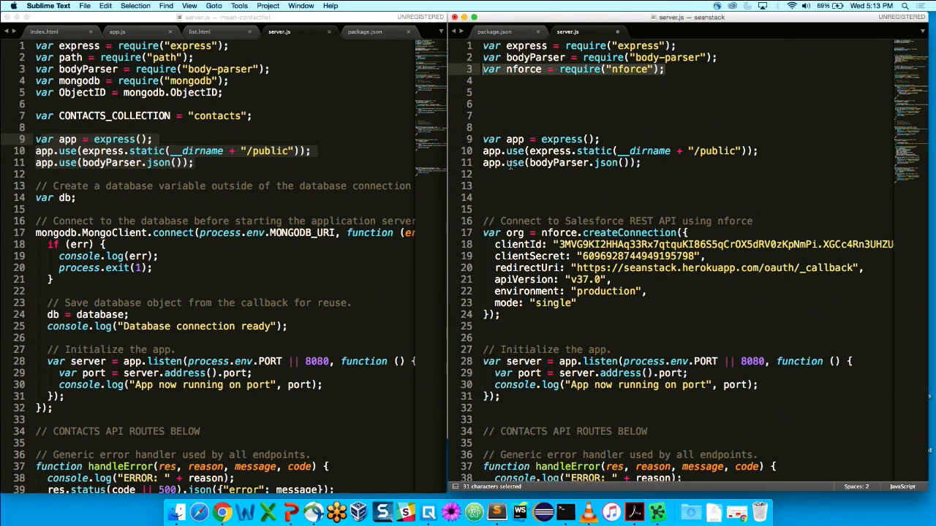
scroll(down, 3)
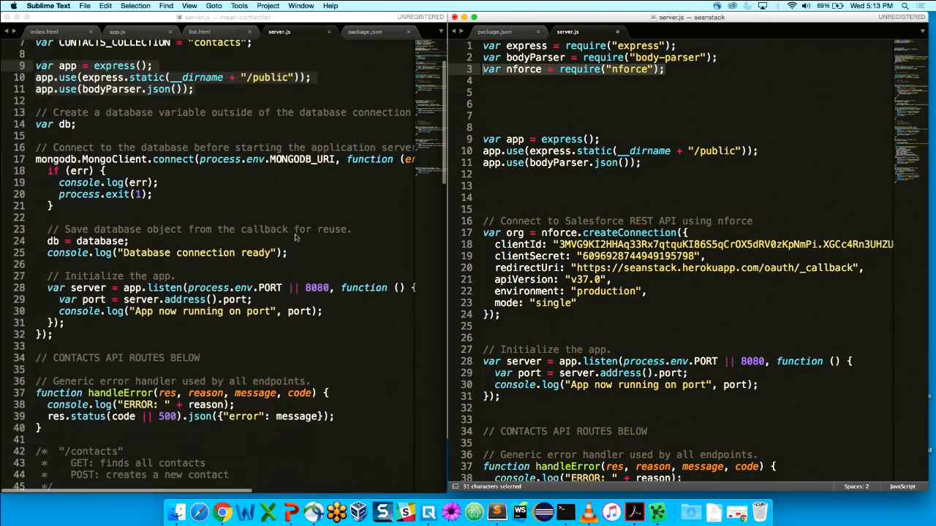
scroll(up, 3)
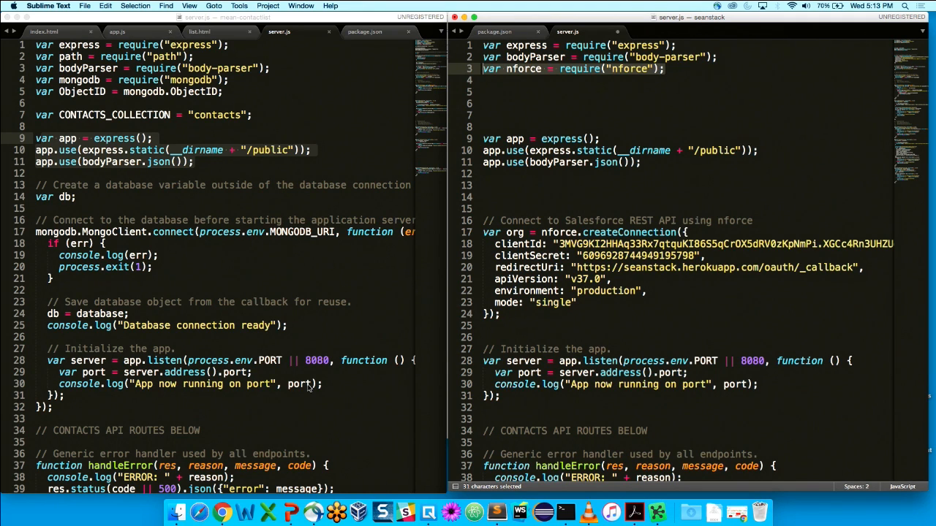
scroll(down, 3)
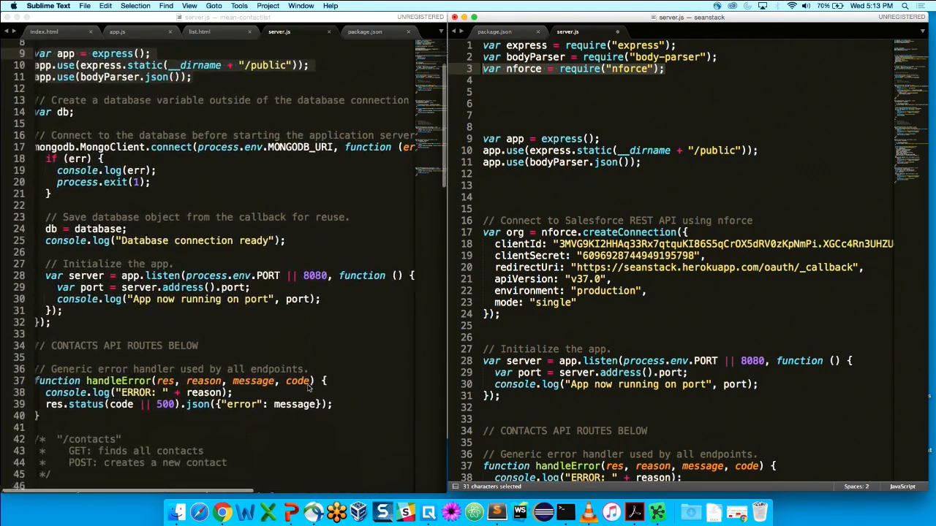
Scroll both files to the app.get("/contacts") handlers and point out res.send(resp.records)
scroll(down, 3)
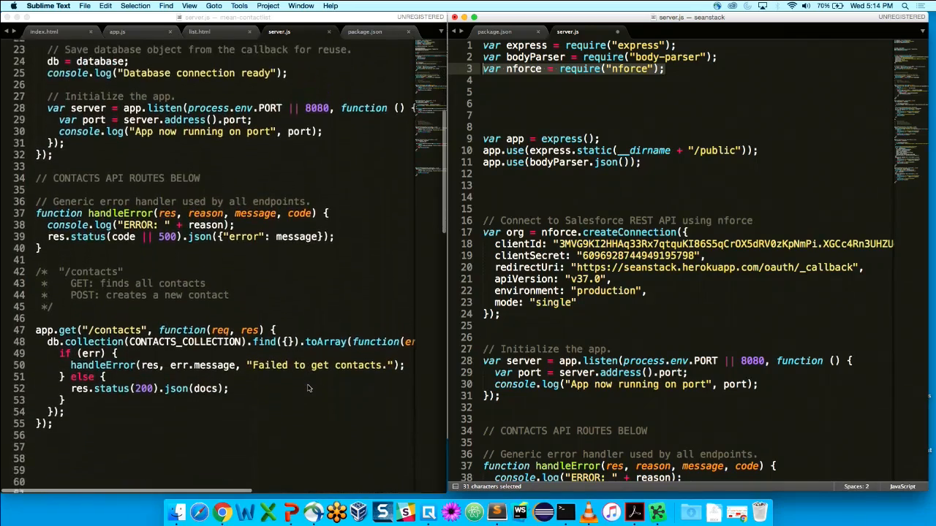
scroll(down, 3)
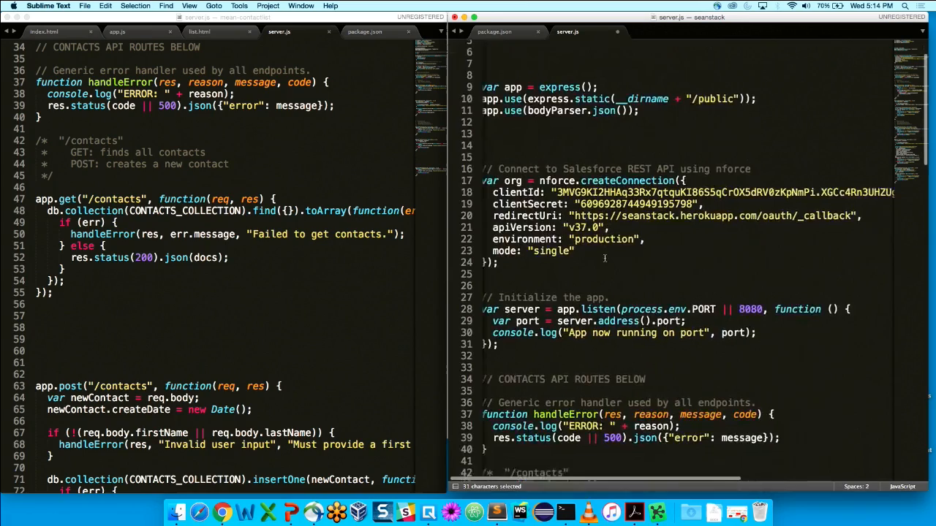
scroll(down, 3)
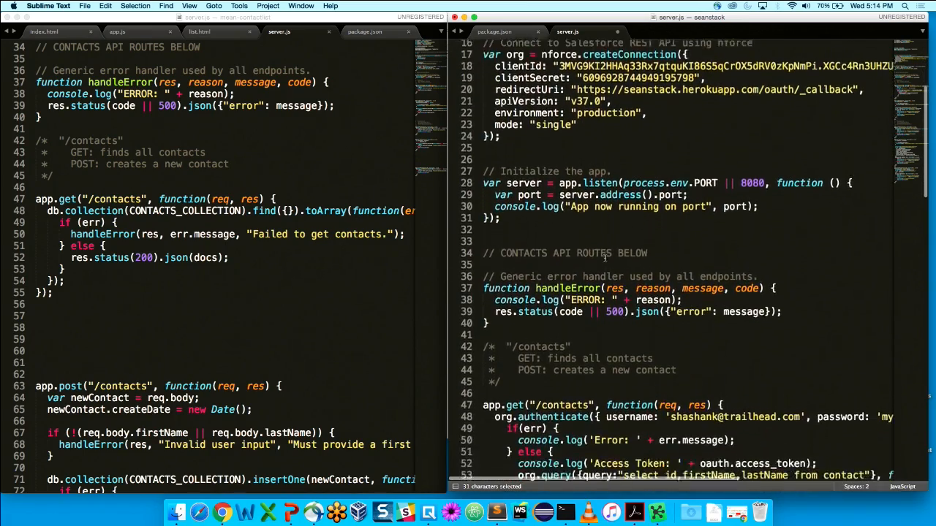
scroll(down, 3)
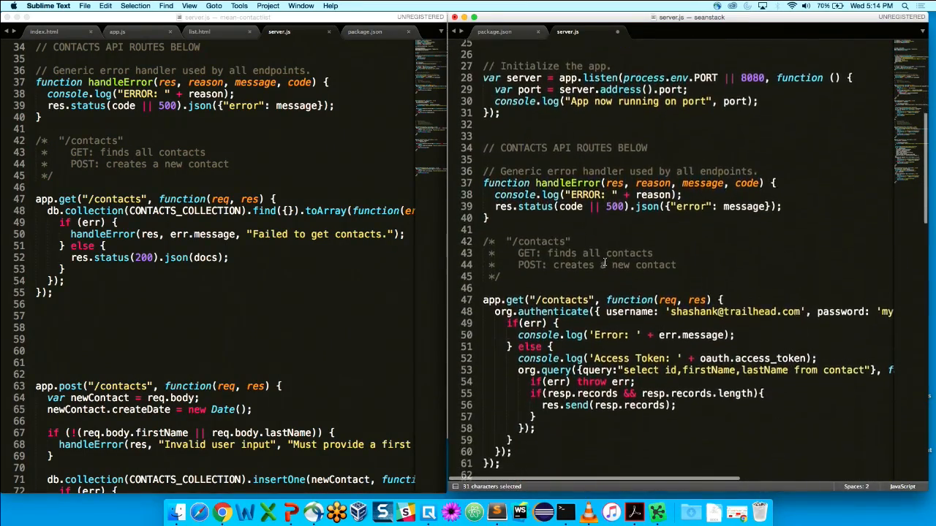
scroll(down, 3)
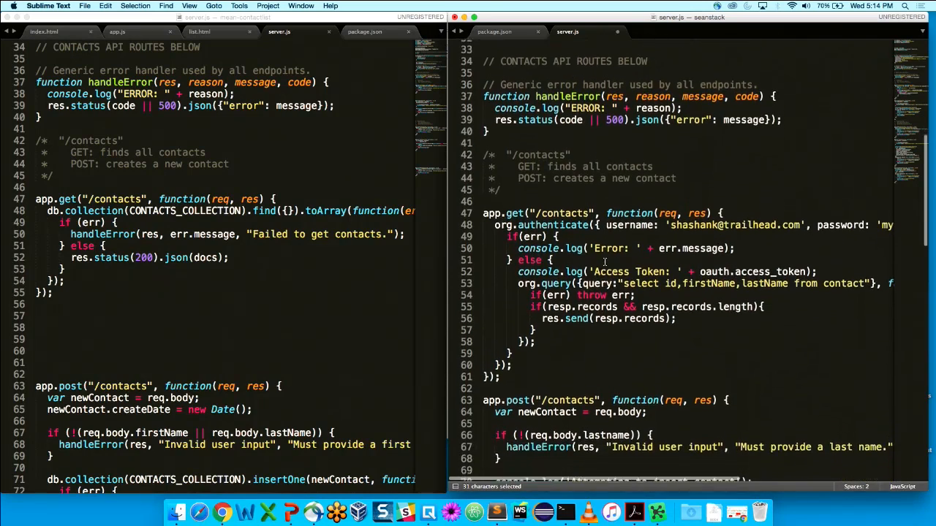
scroll(up, 3)
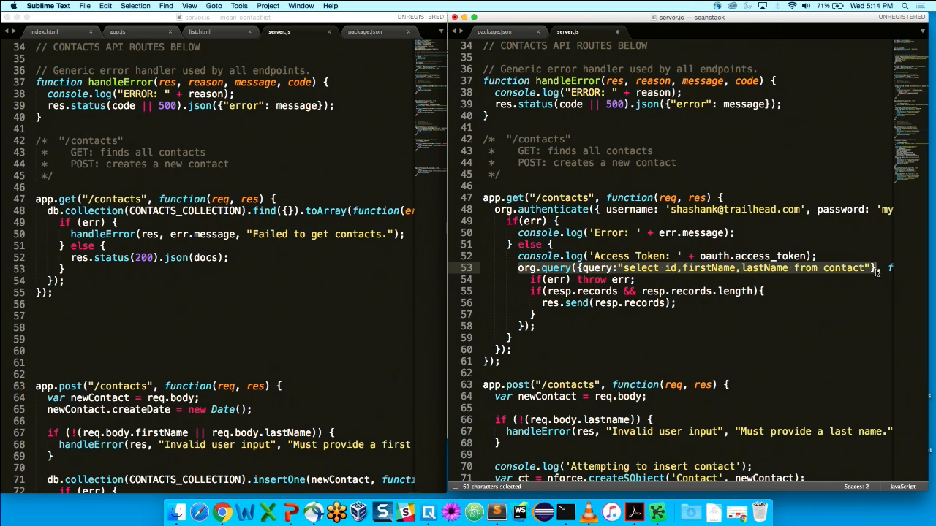
click(816, 281)
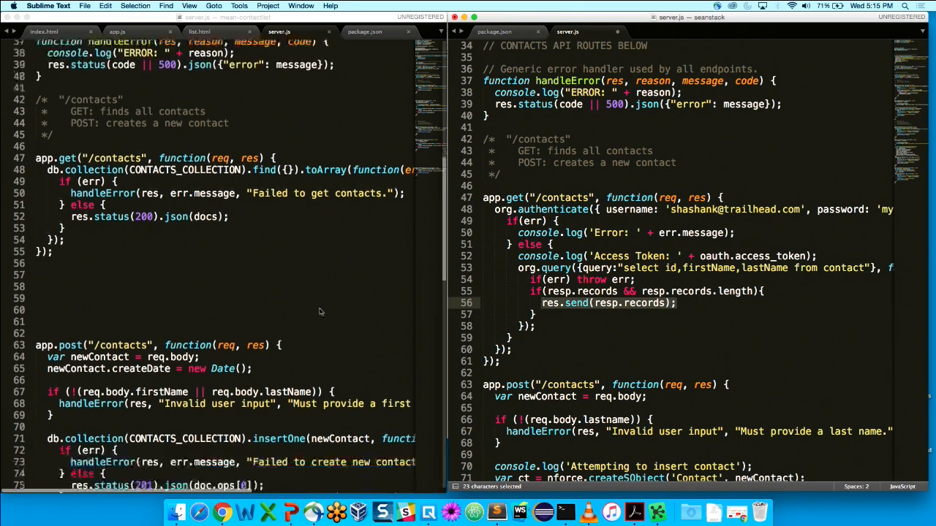
Scroll to the app.post("/contacts") handlers and highlight the Salesforce org.insert call
scroll(down, 3)
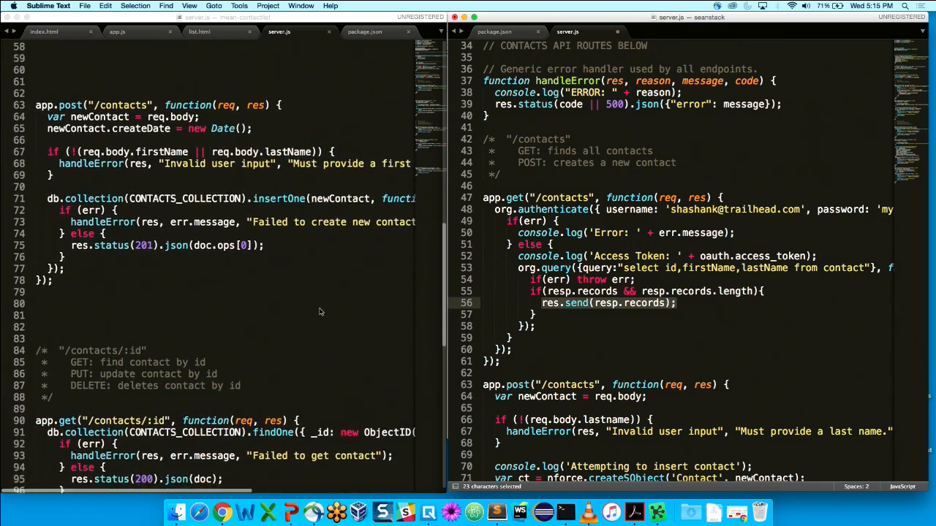
scroll(down, 3)
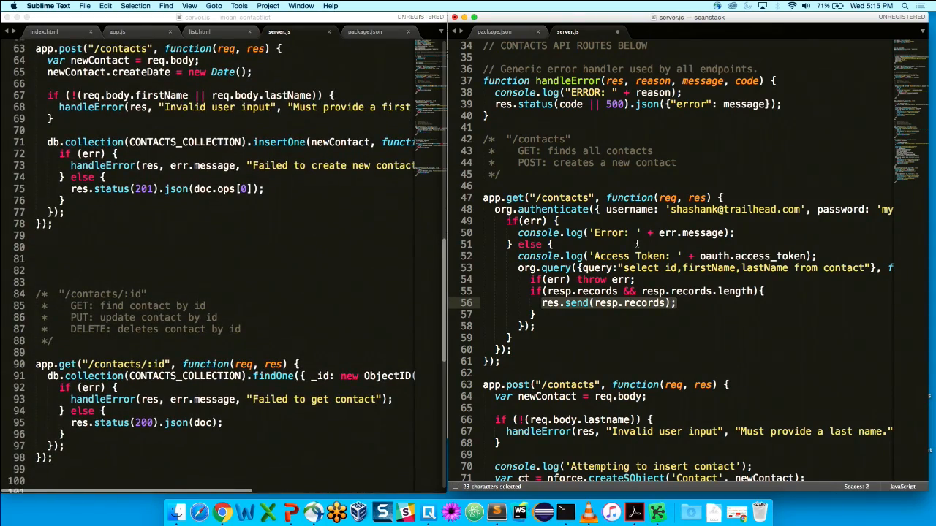
scroll(down, 3)
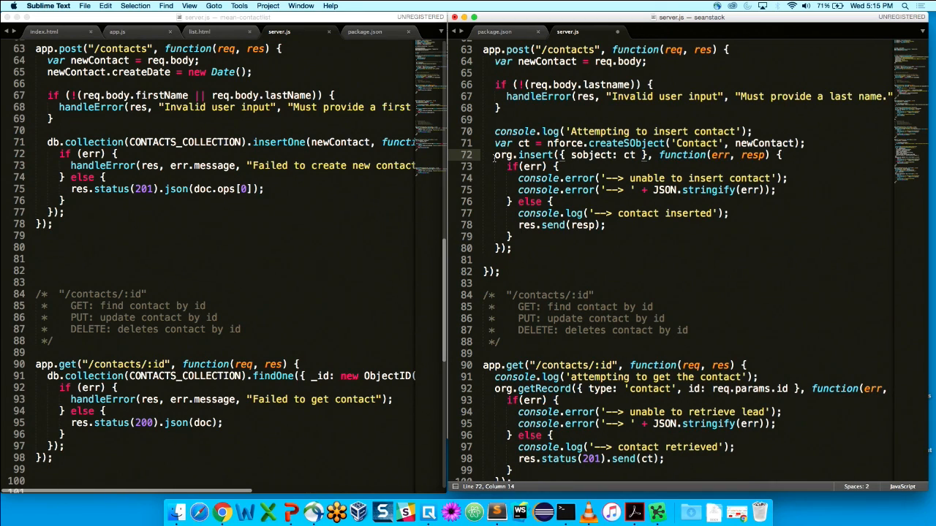
drag(495, 155, 646, 155)
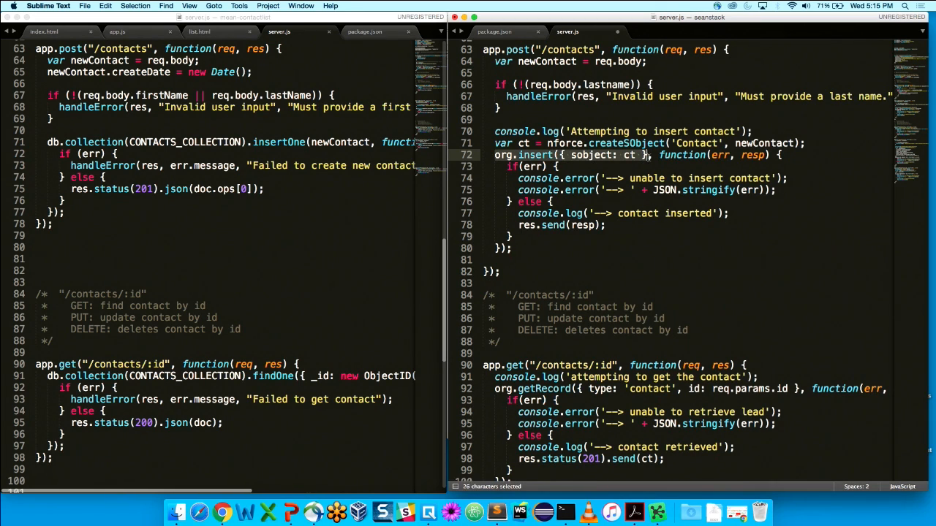
mouse_move(630, 193)
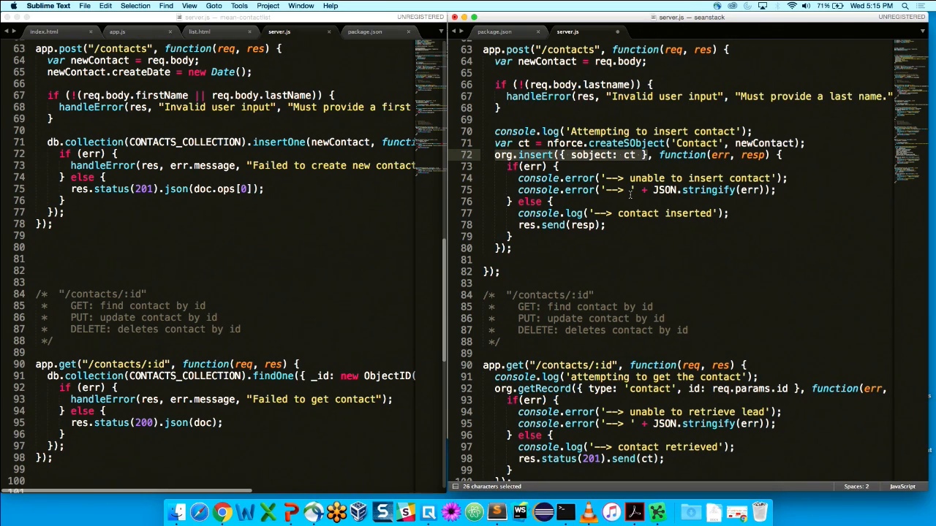
click(630, 190)
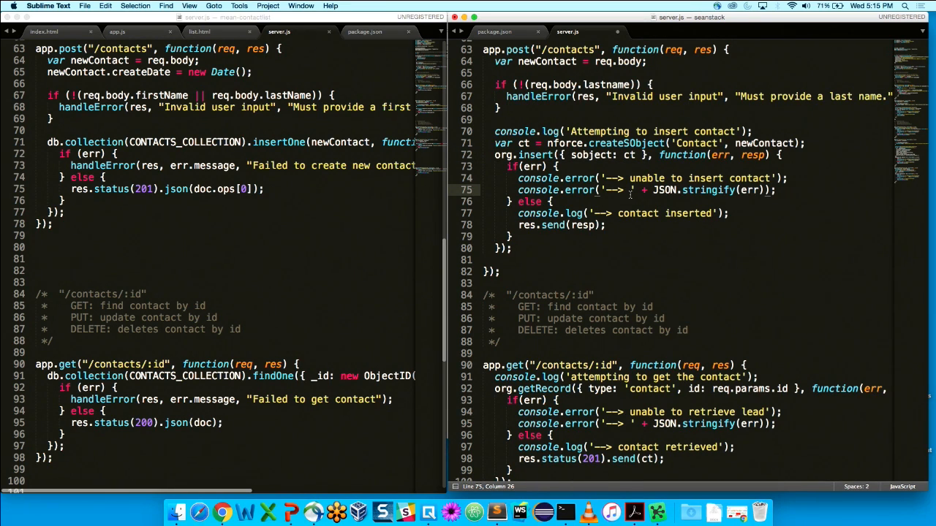
mouse_move(345, 306)
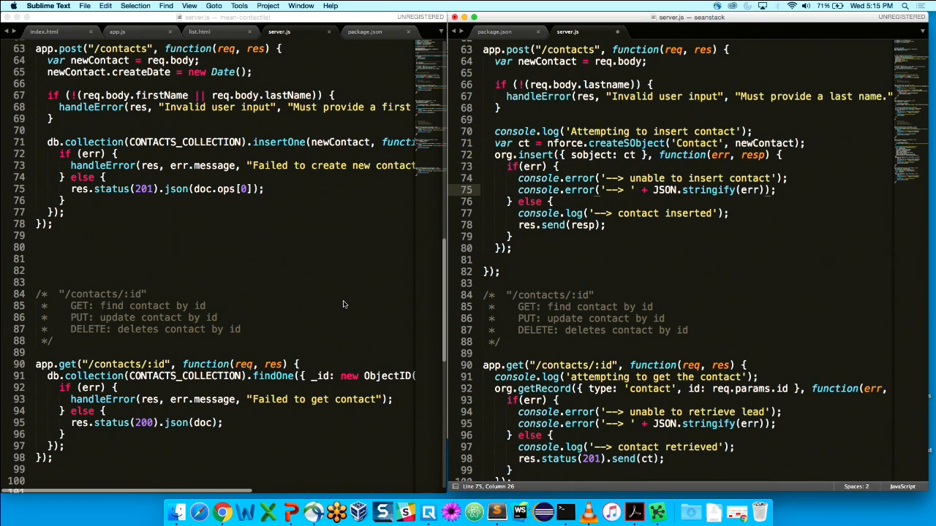
scroll(down, 3)
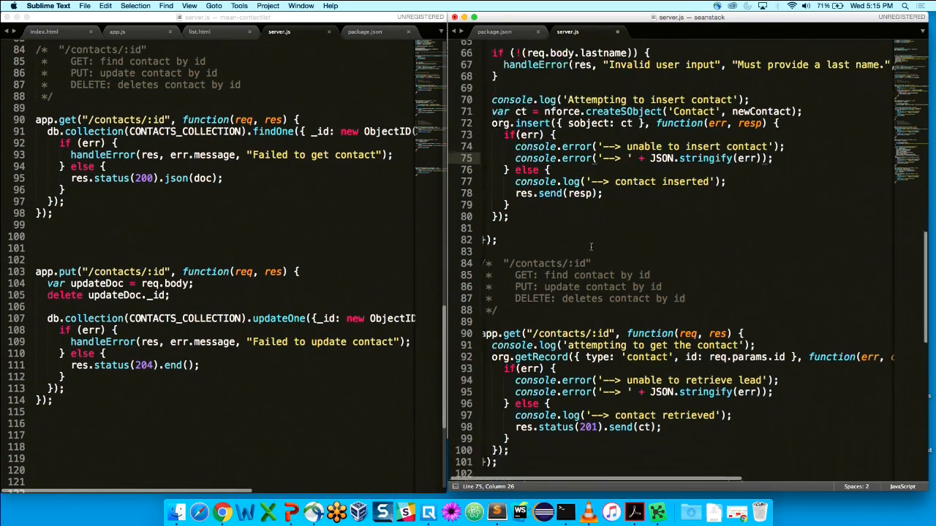
Scroll the right window to the app.put("/contacts/:id") handler matching the left
scroll(down, 3)
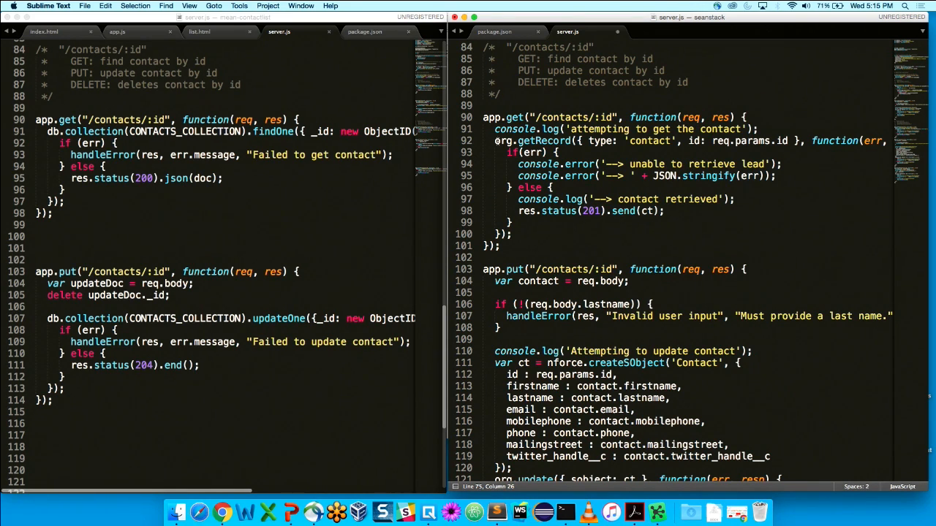
drag(496, 140, 500, 245)
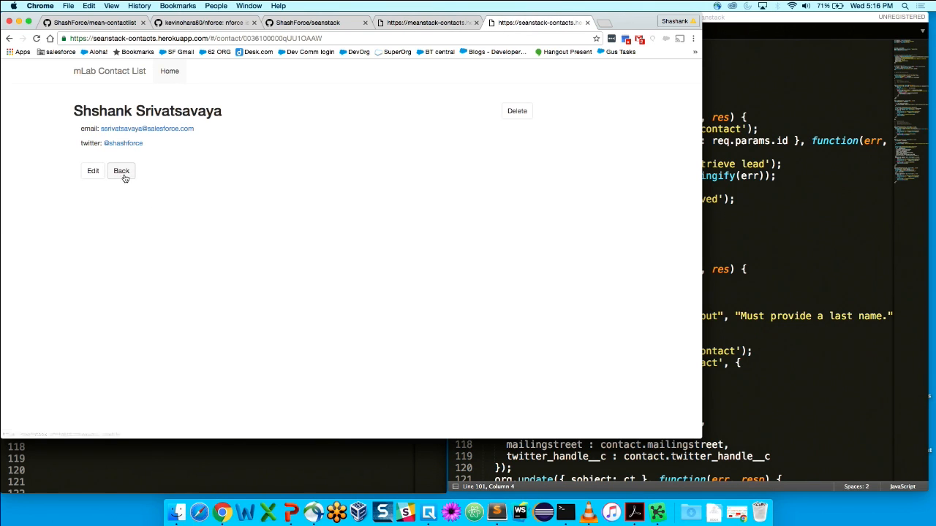
Go back to the full contacts list in Chrome, then switch to the SEAN app slide
click(122, 170)
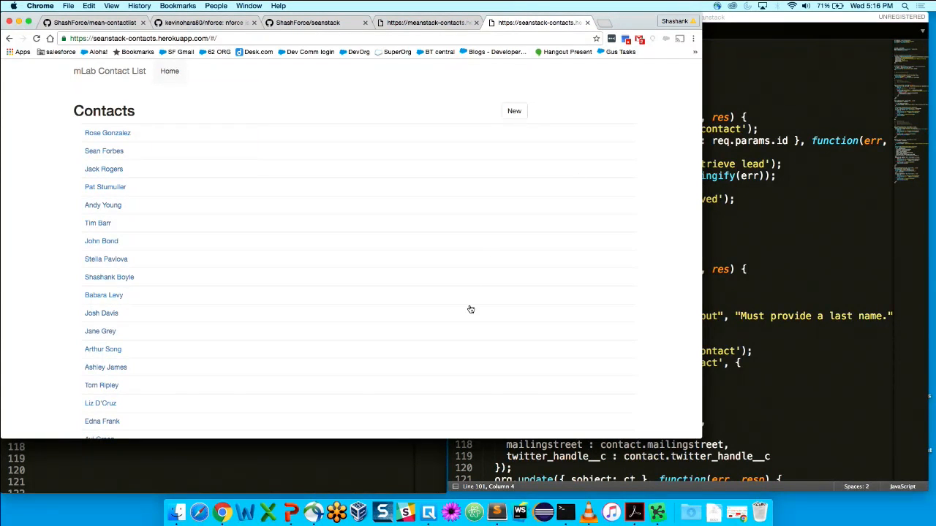
click(291, 512)
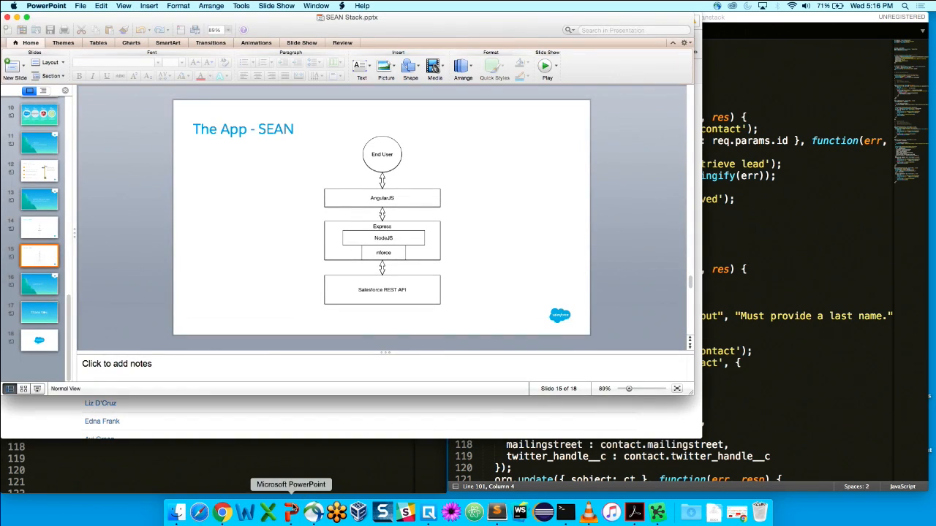